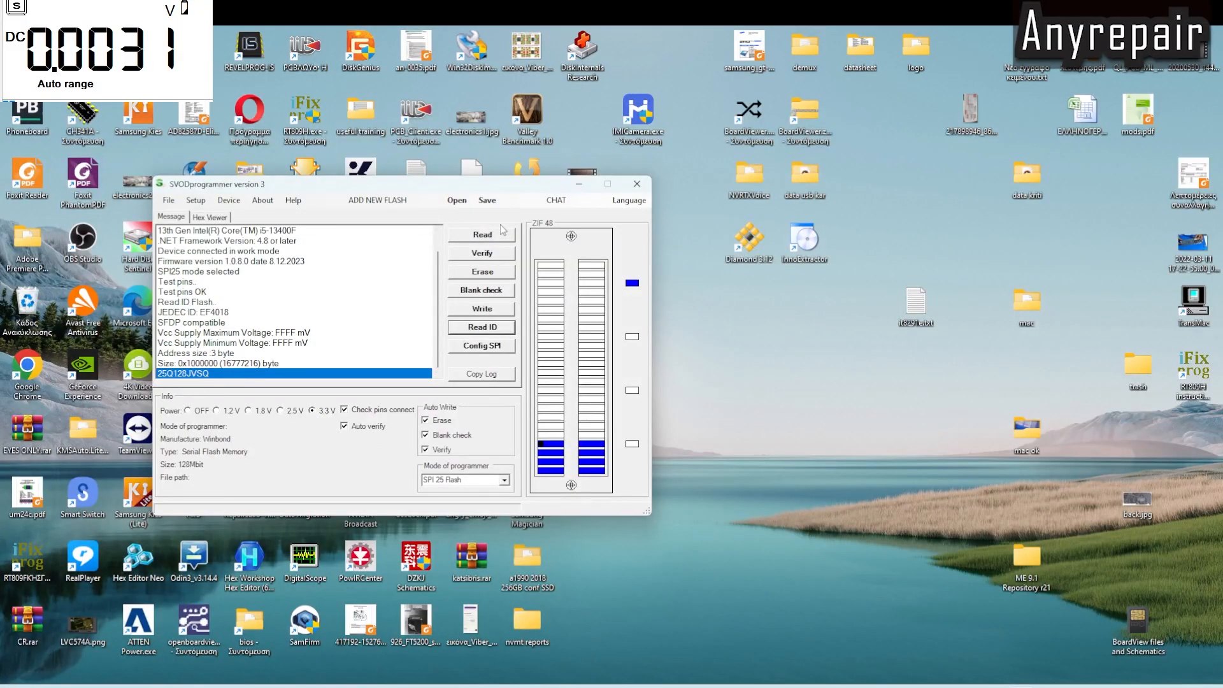
- Read the 25Q128JVSQ flash chip with auto-verify until Read OK and Verify OK are logged
left_click(482, 234)
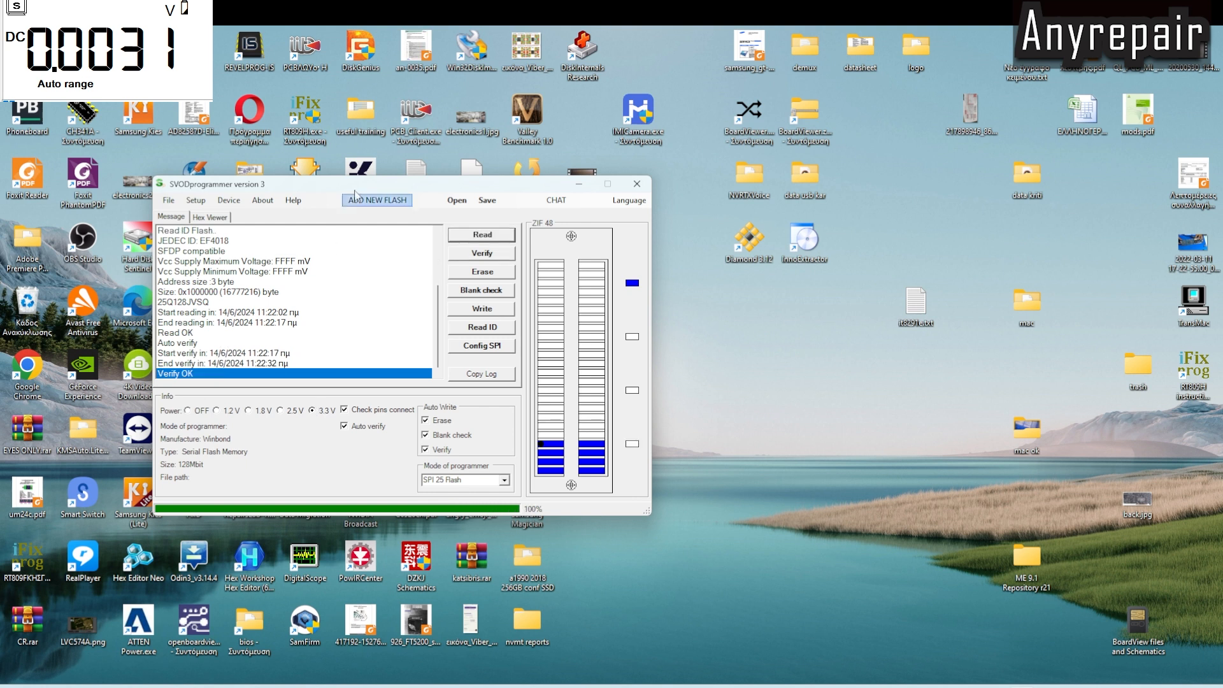
- Create a new folder named for the Lenovo IdeaPad 3 dm-d0 board from the Save dialog
left_click(487, 200)
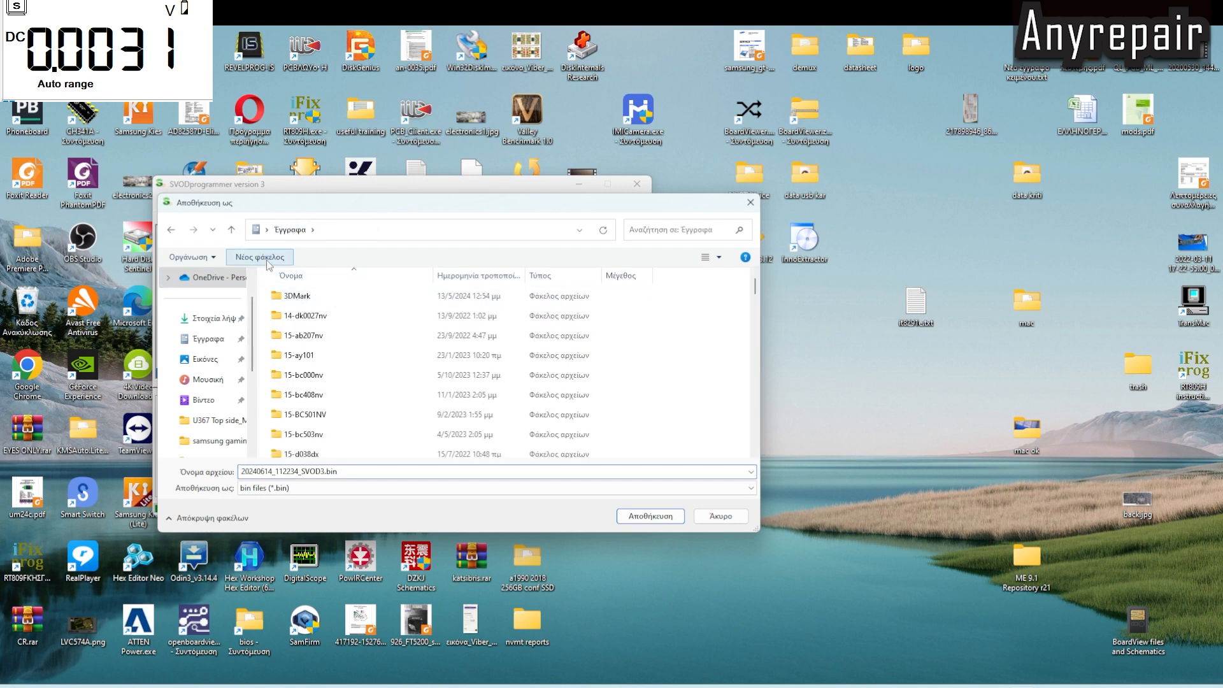
left_click(259, 256)
type("lenono ideadpad 3")
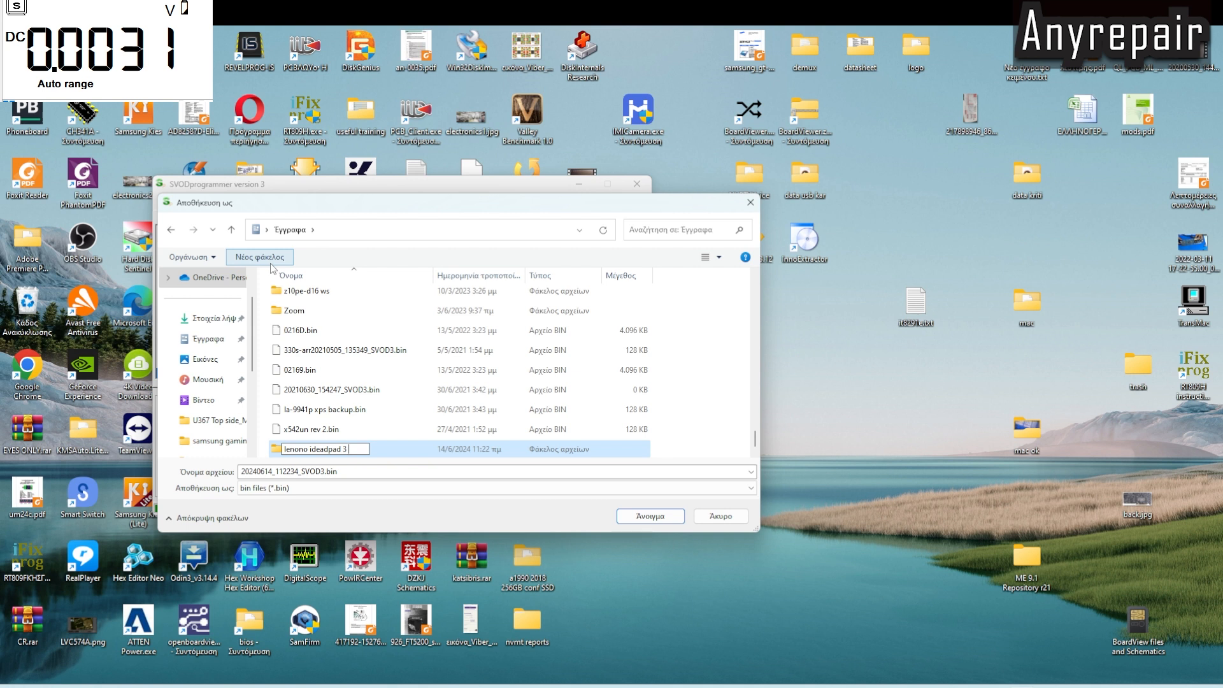
mouse_move(174, 351)
type(" 15iil0")
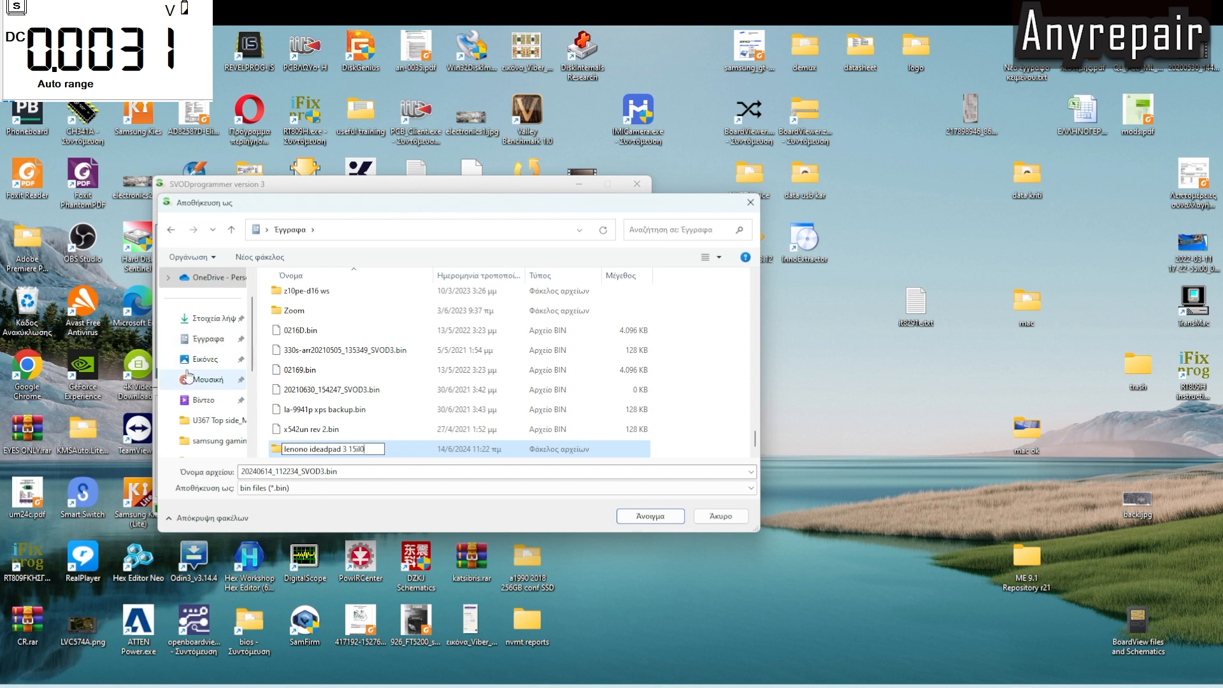
type("5")
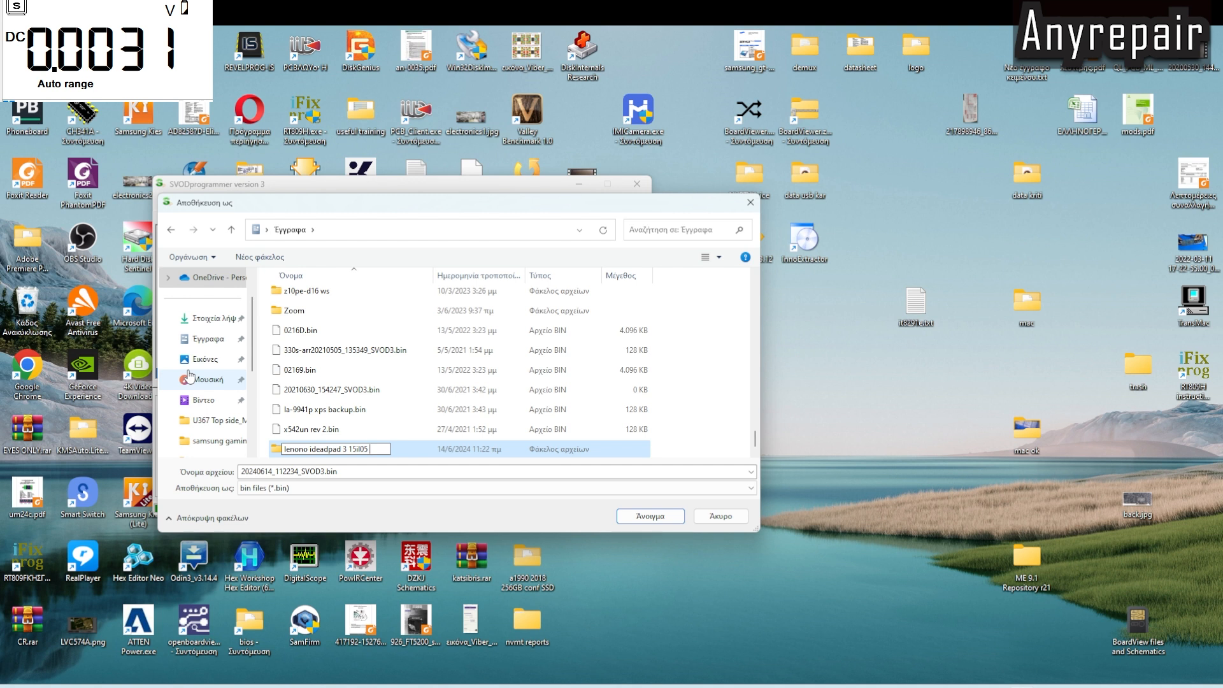
type("dm-")
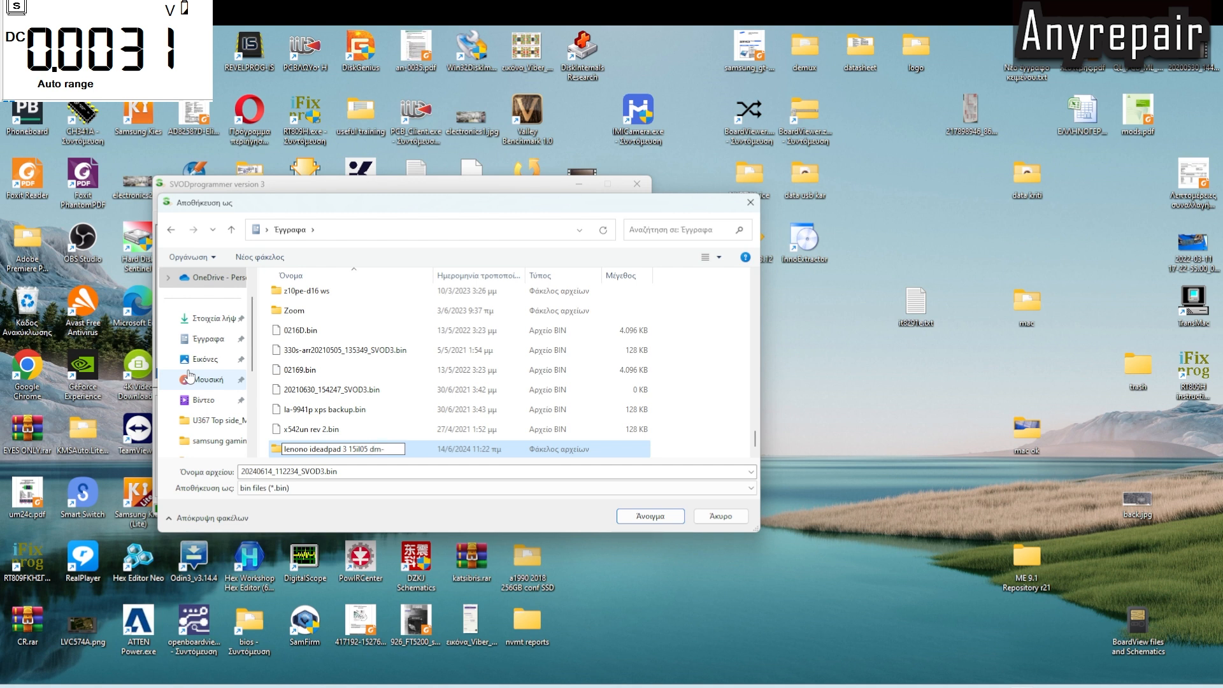
type("d031")
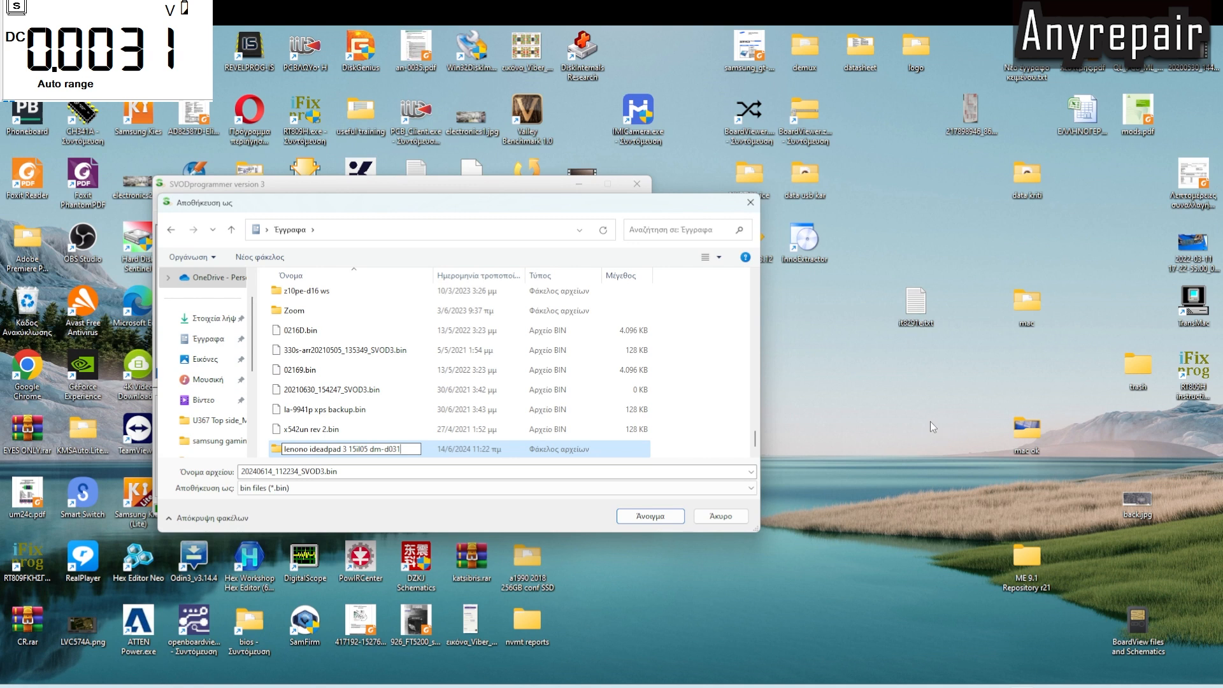
mouse_move(662, 490)
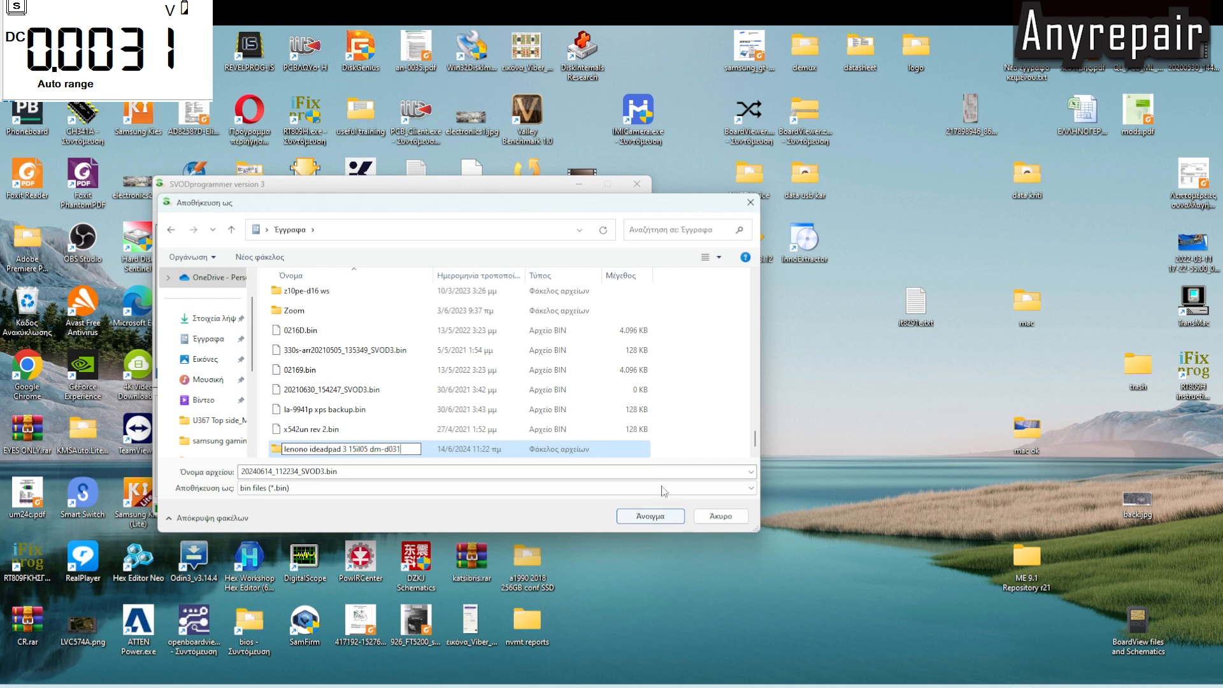
left_click(489, 456)
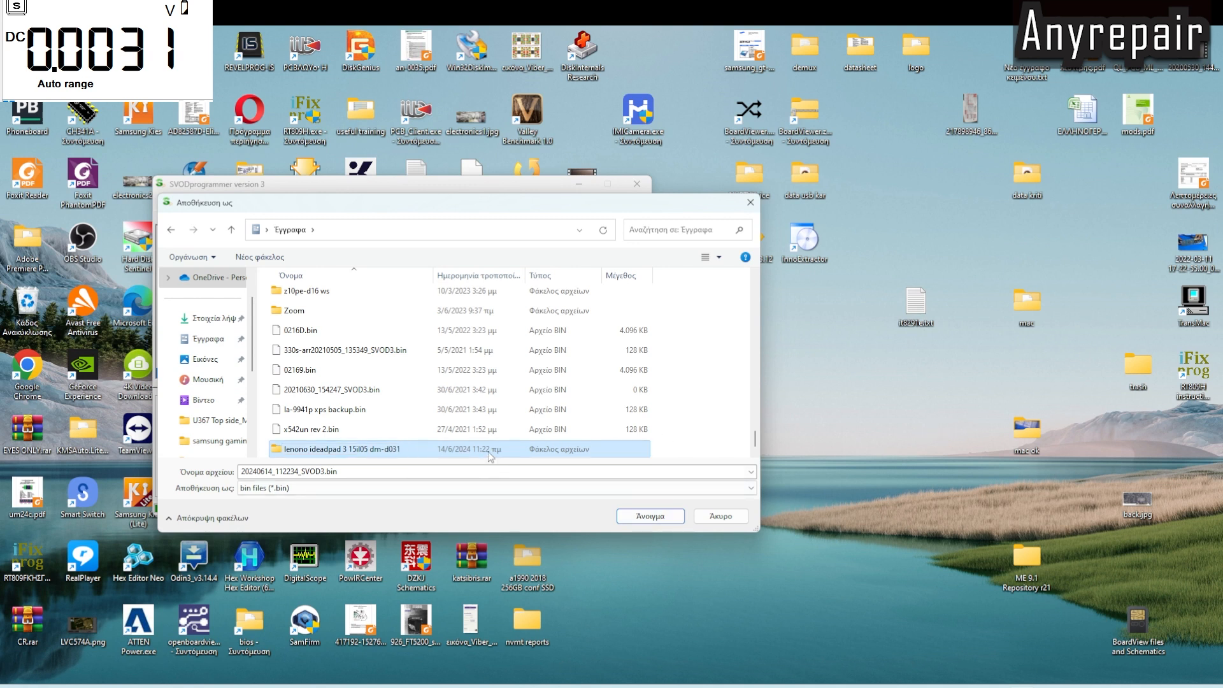
- Save the dump 20240614_112234_SVOD3.bin inside the new laptop folder
double_click(338, 449)
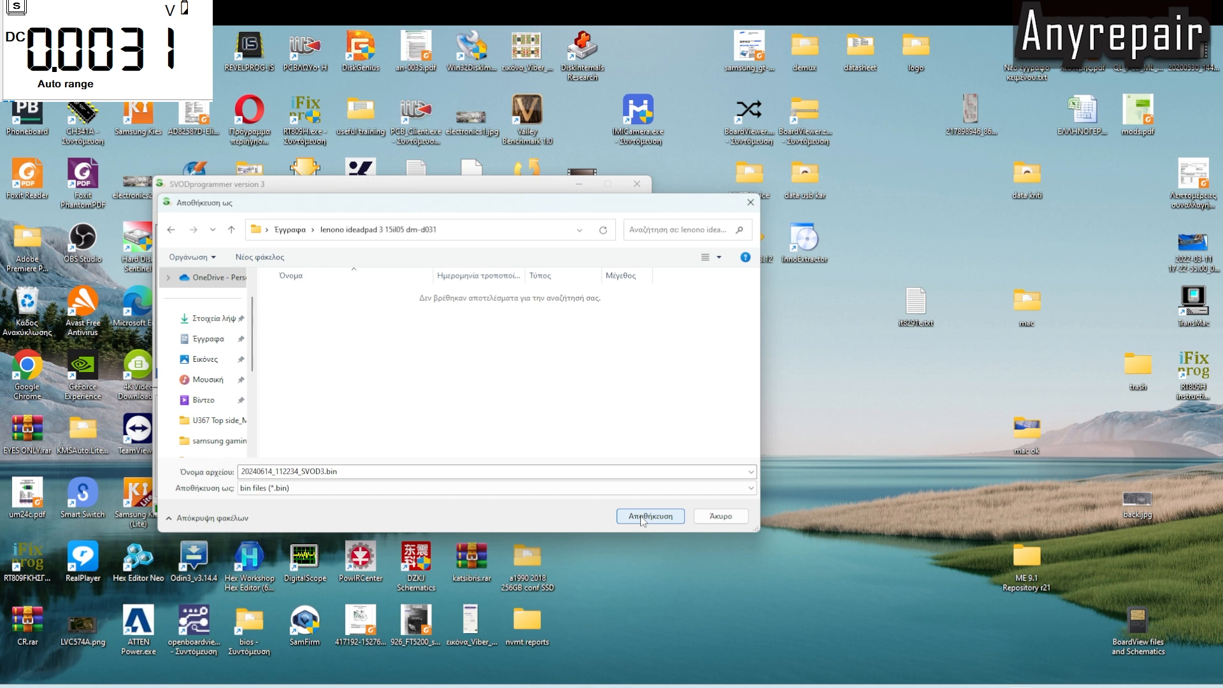
left_click(649, 516)
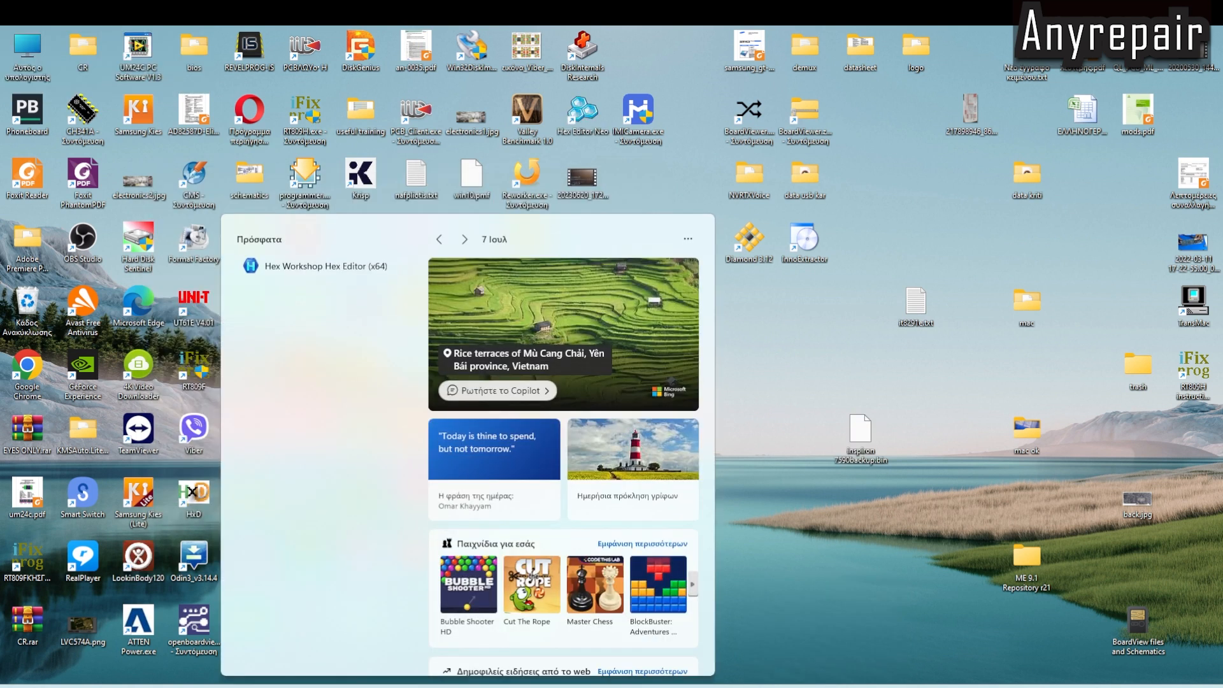
- Launch UEFITool.exe from Start search for 'uefi', allowing the unverified publisher to run
type("uei")
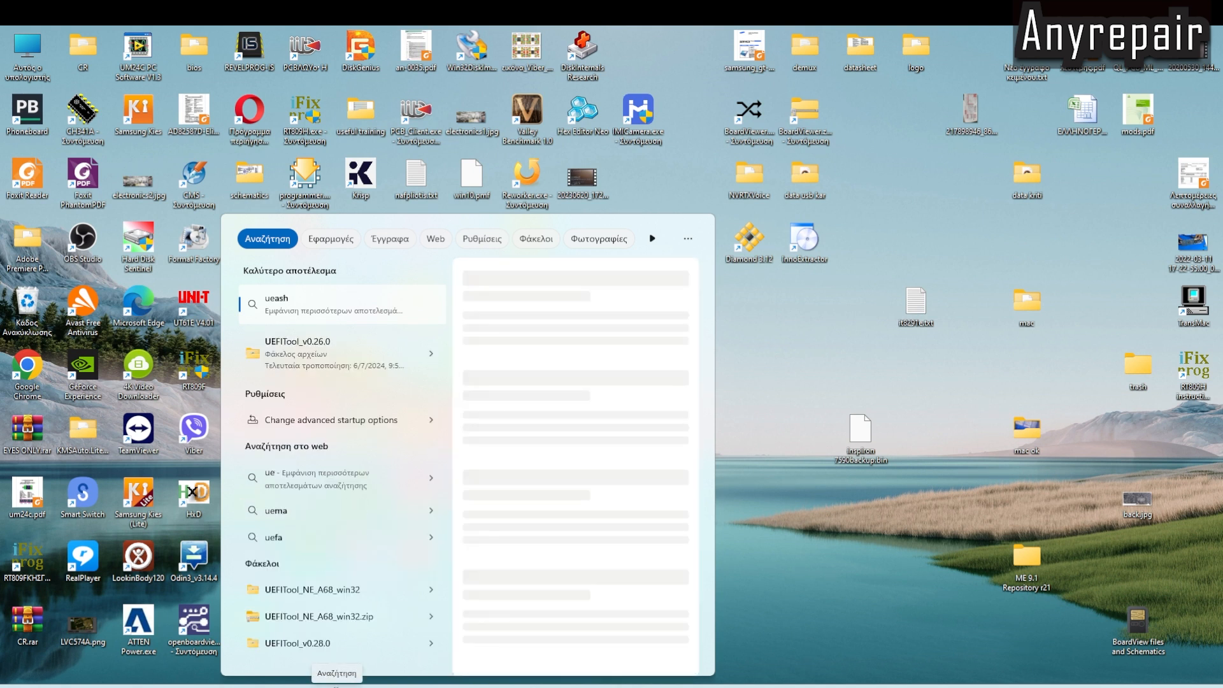
type("uefi")
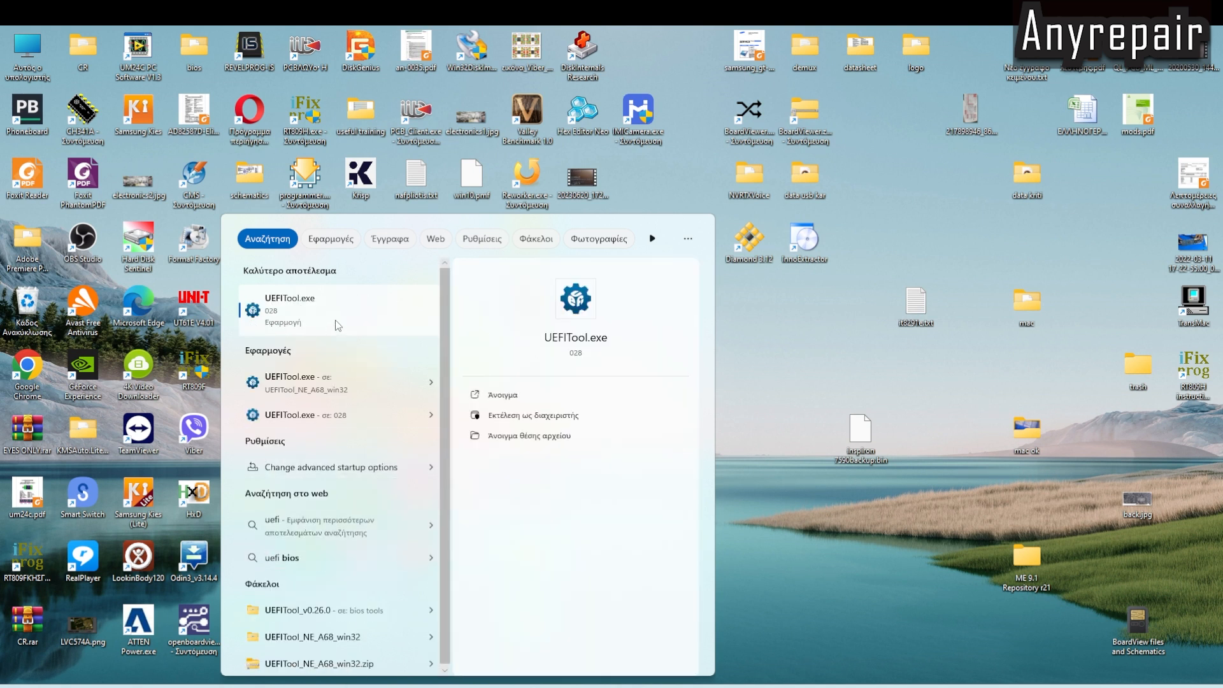
left_click(502, 394)
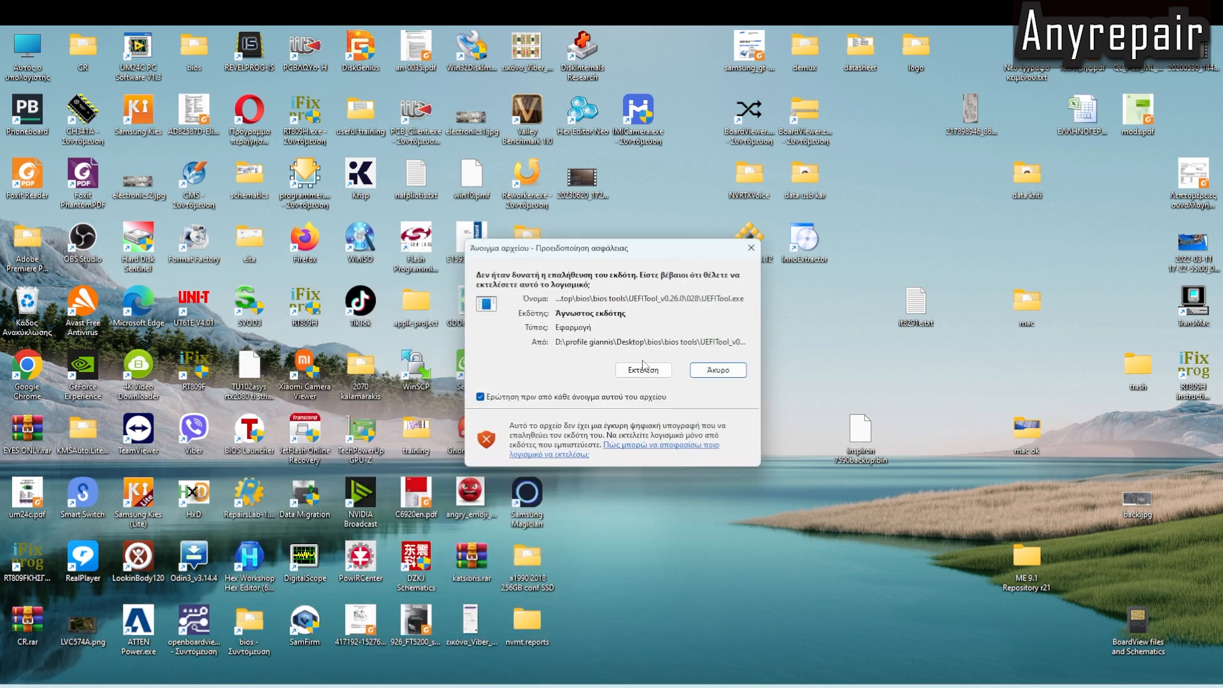
left_click(642, 369)
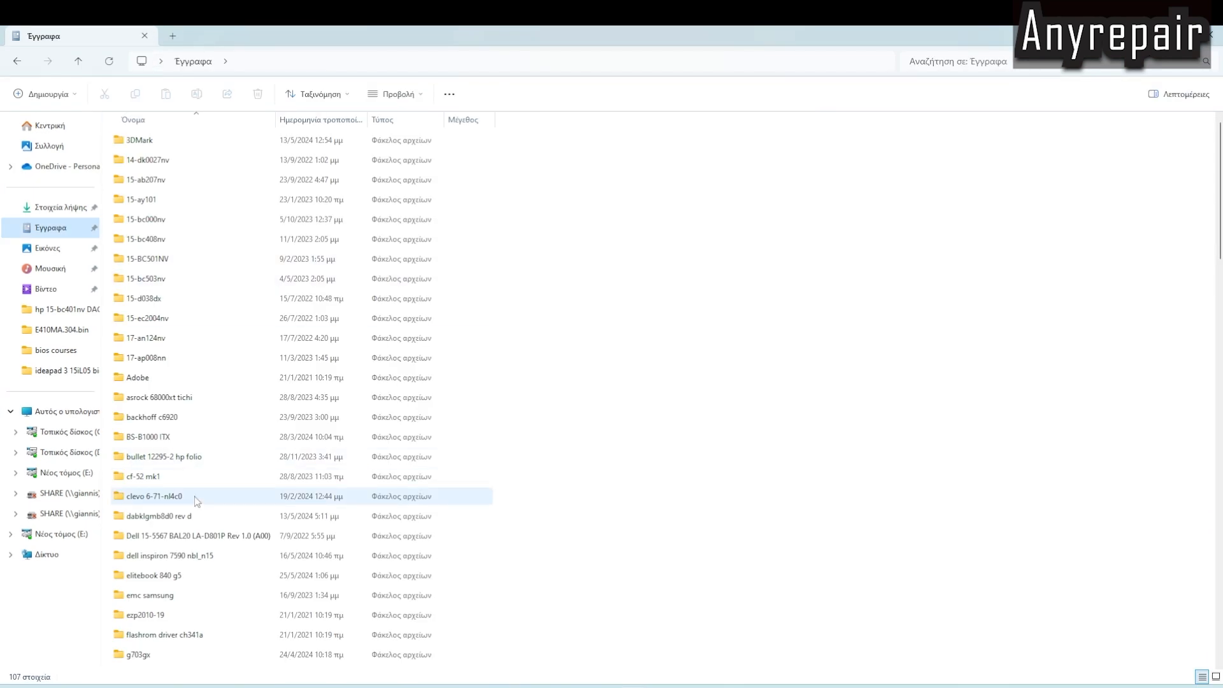
- Load 20240614_112234_SVOD3.bin from the IdeaPad 3 folder into UEFITool as an Intel image
scroll("down", 3)
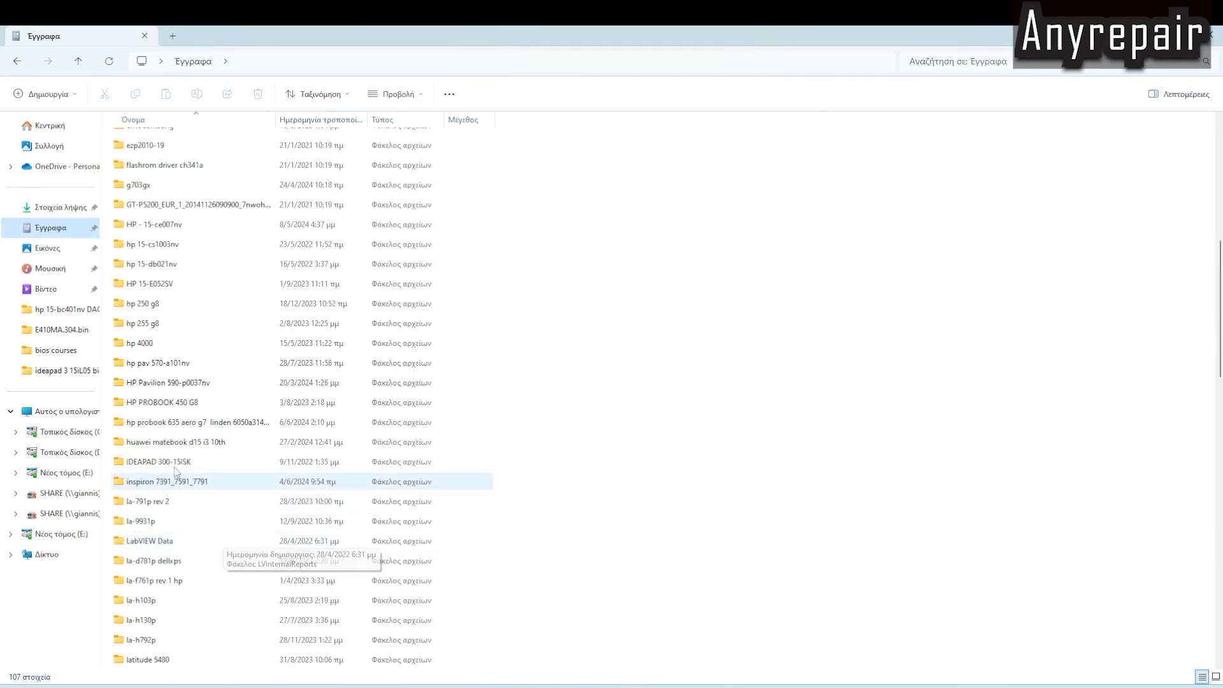
scroll("down", 3)
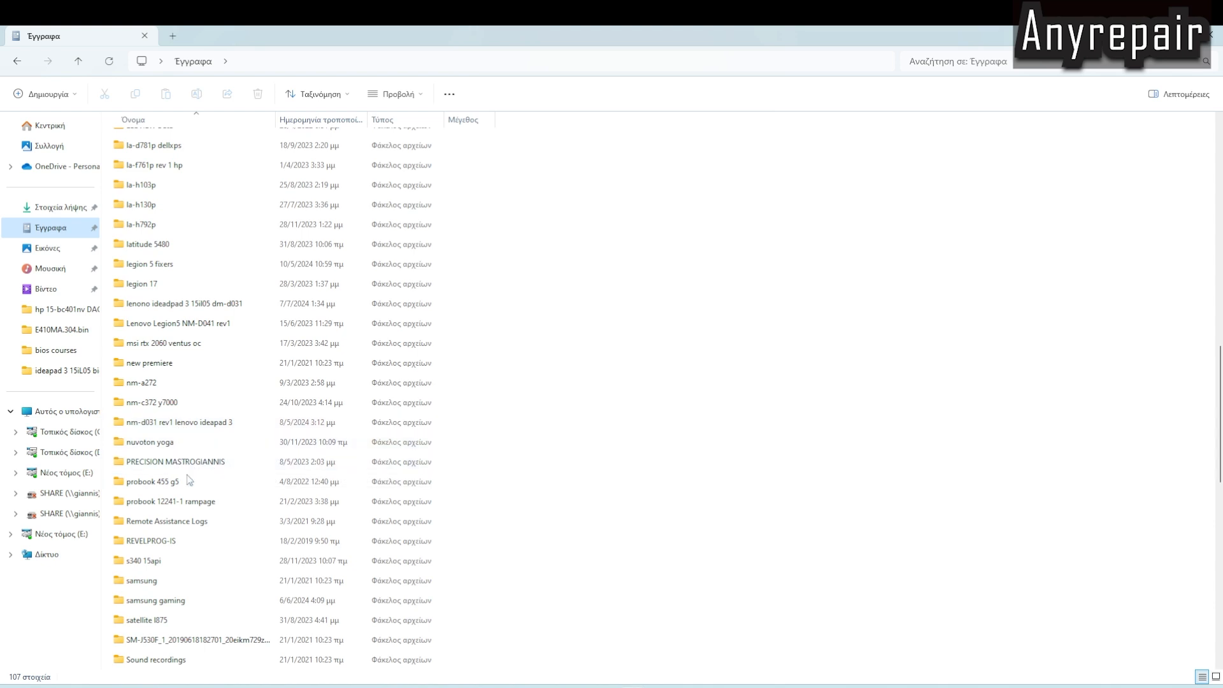
left_click(175, 462)
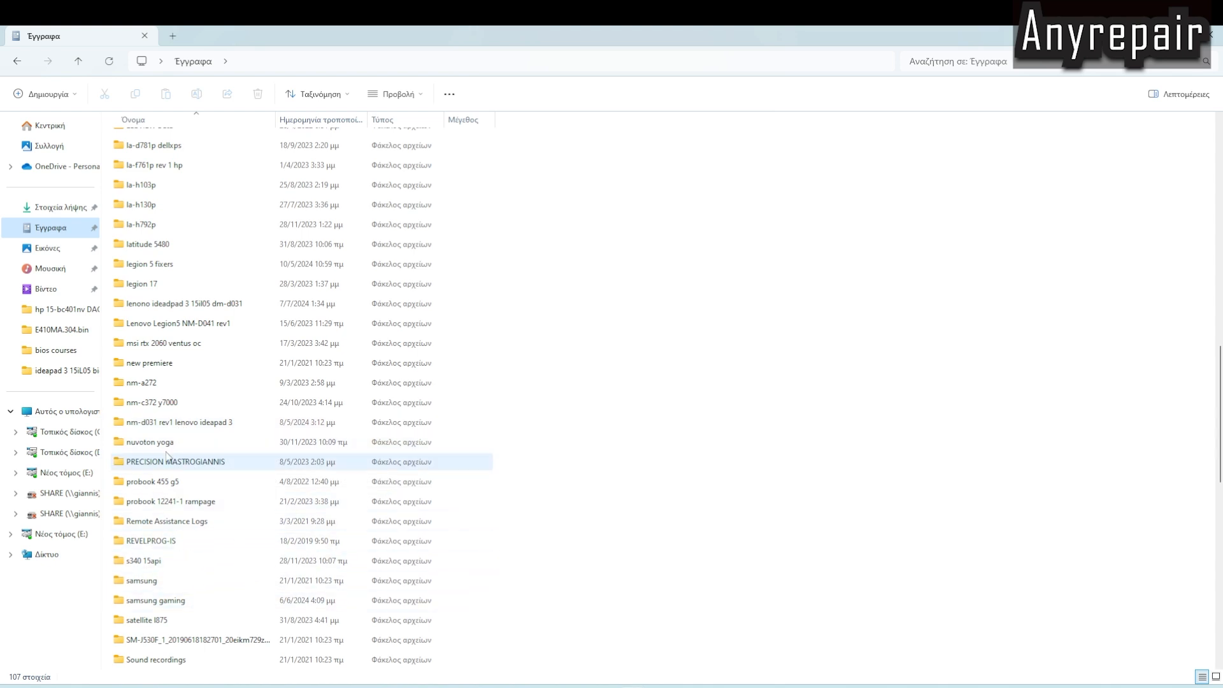
left_click(182, 304)
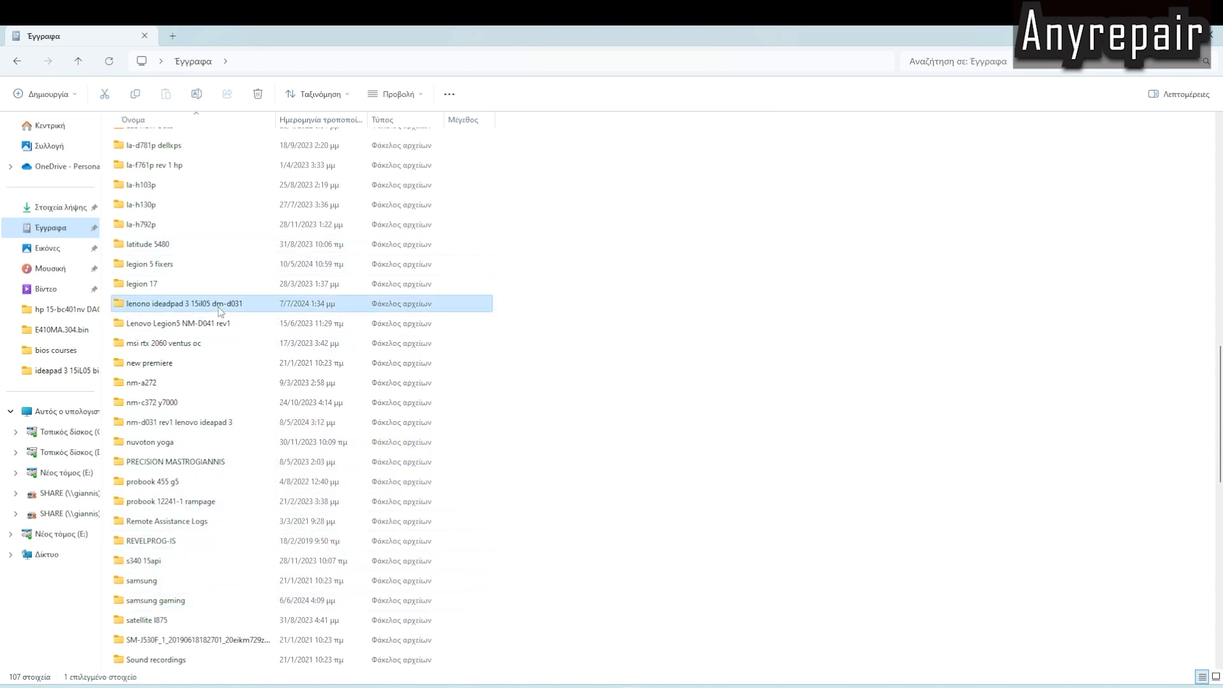
double_click(185, 303)
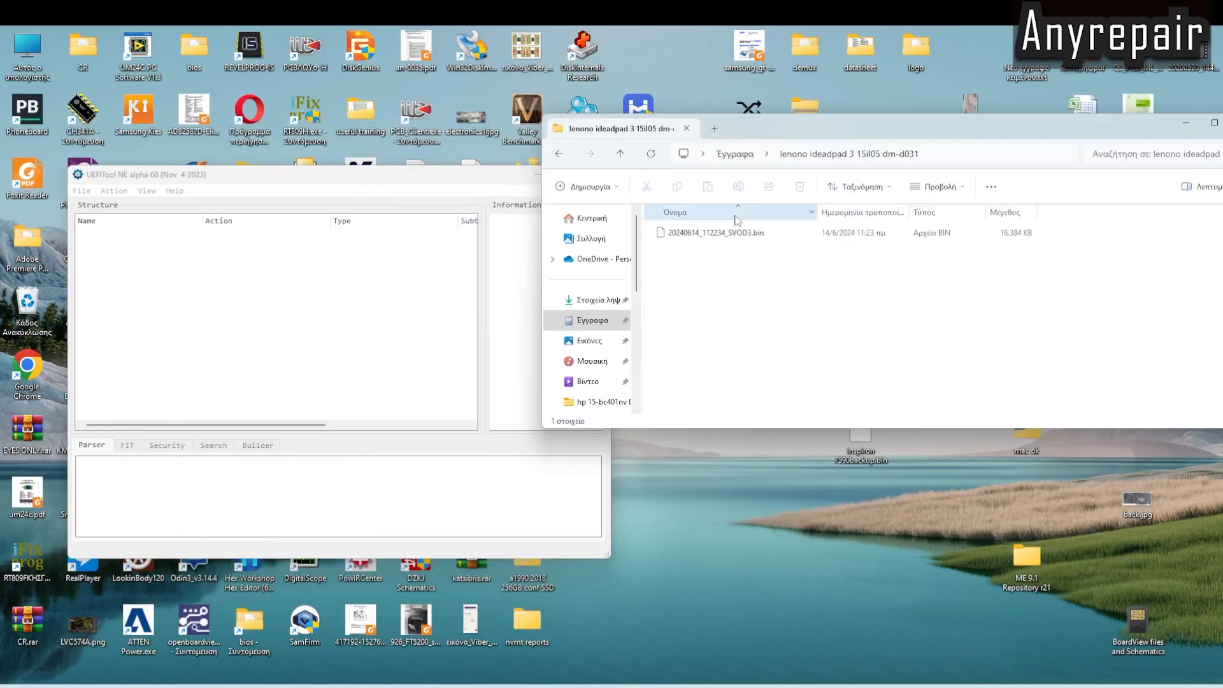
double_click(714, 232)
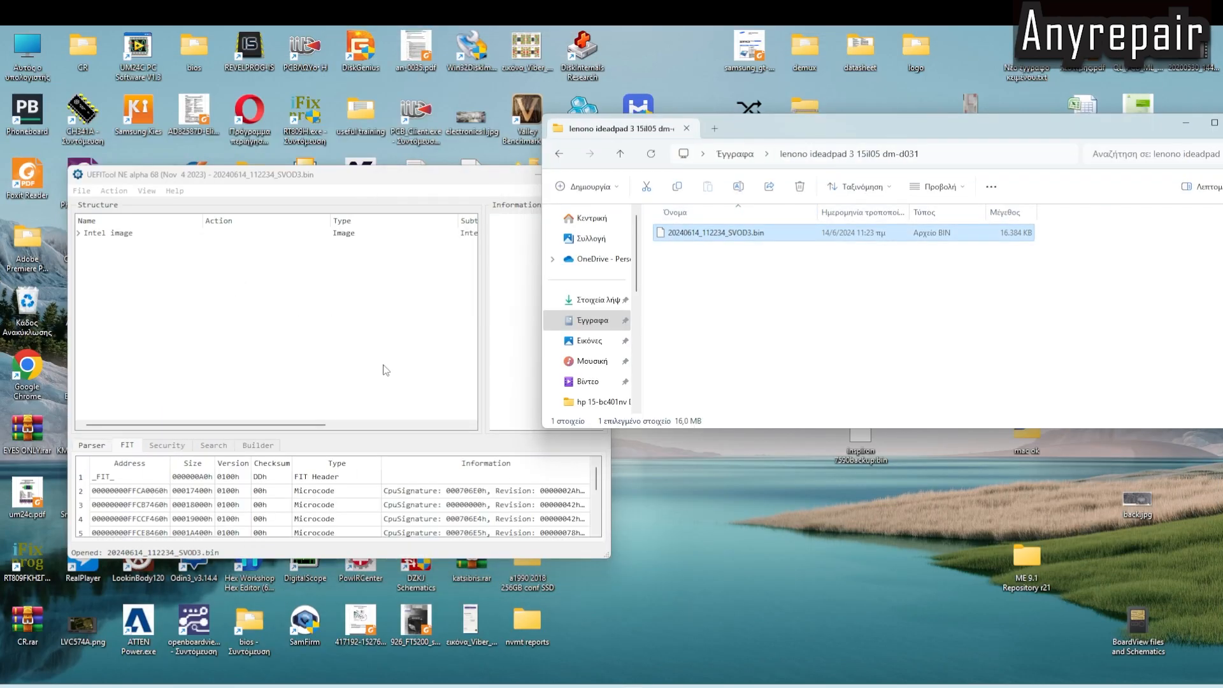
left_click(105, 232)
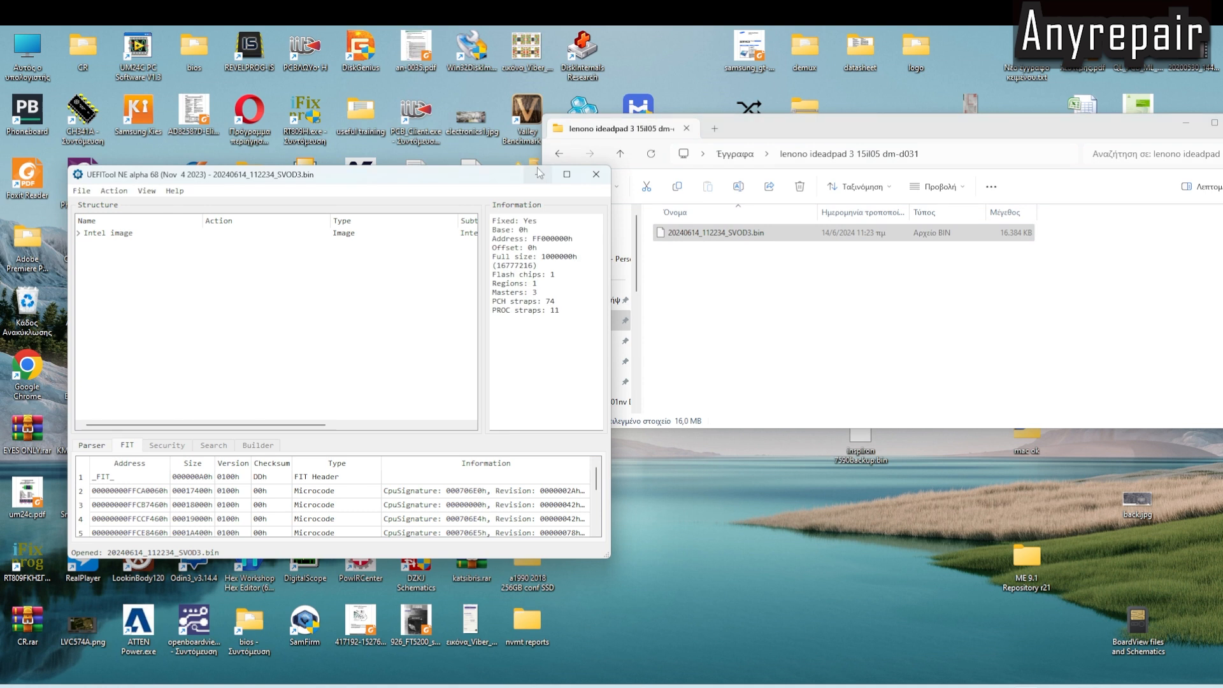
- Expand the Intel image and BIOS region and bring up actions for the non-empty padding
left_click(566, 174)
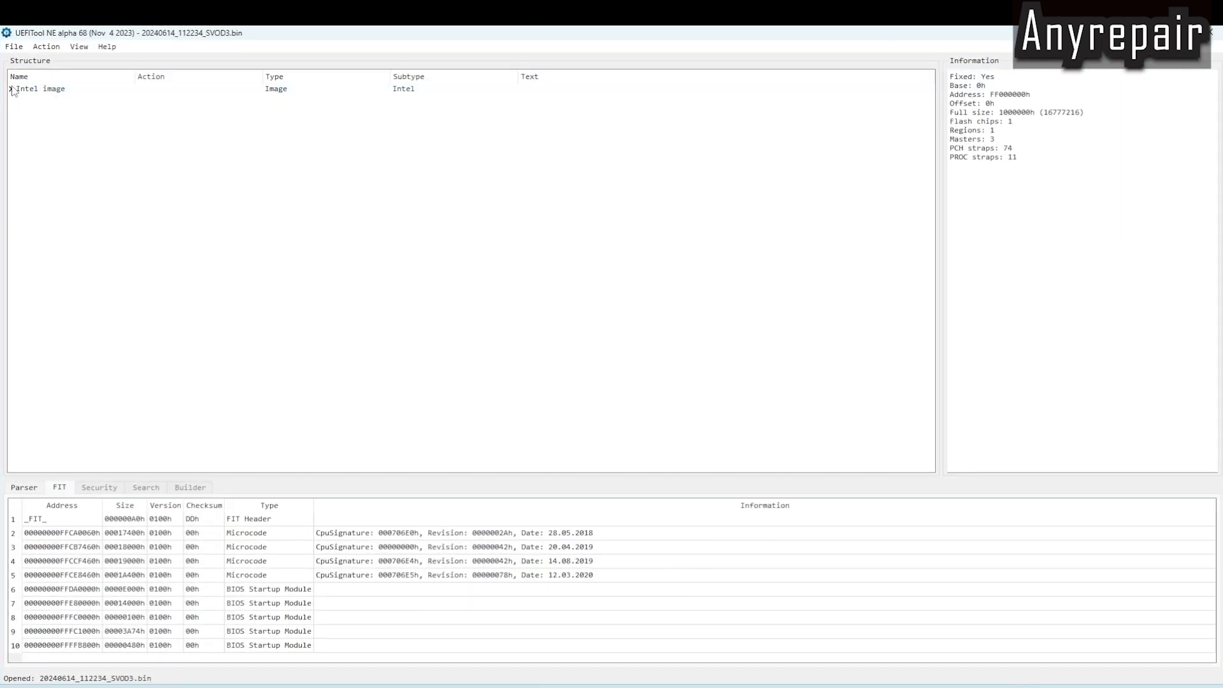
left_click(9, 88)
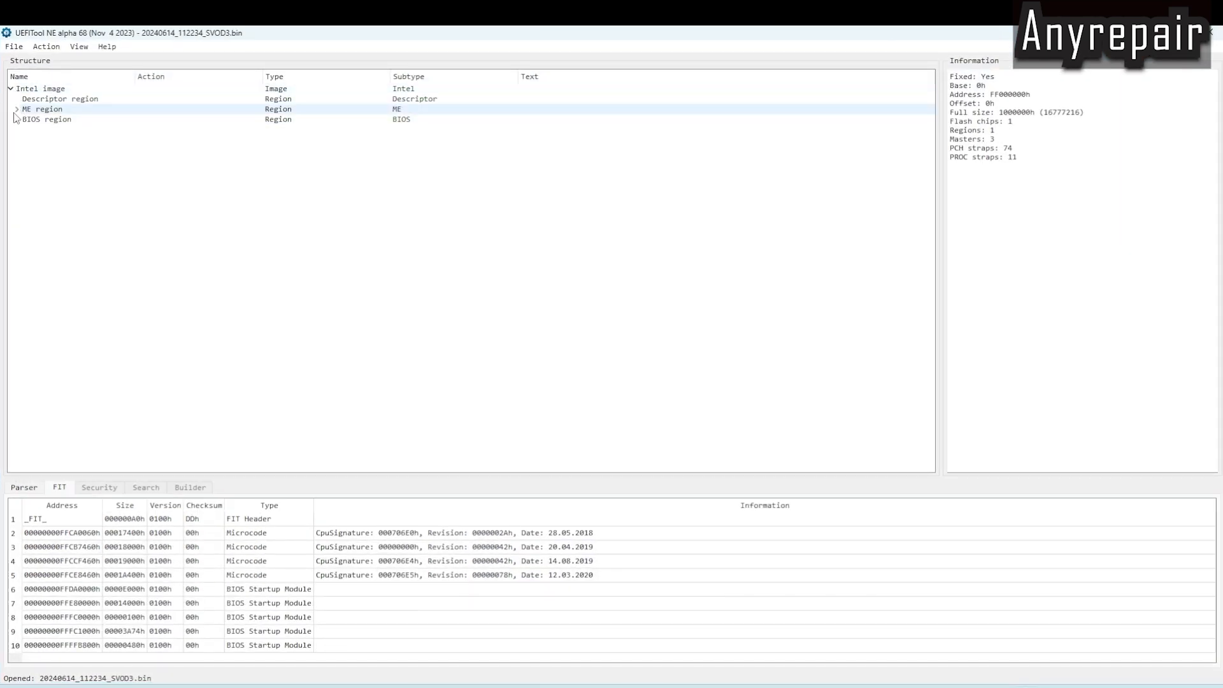
left_click(15, 120)
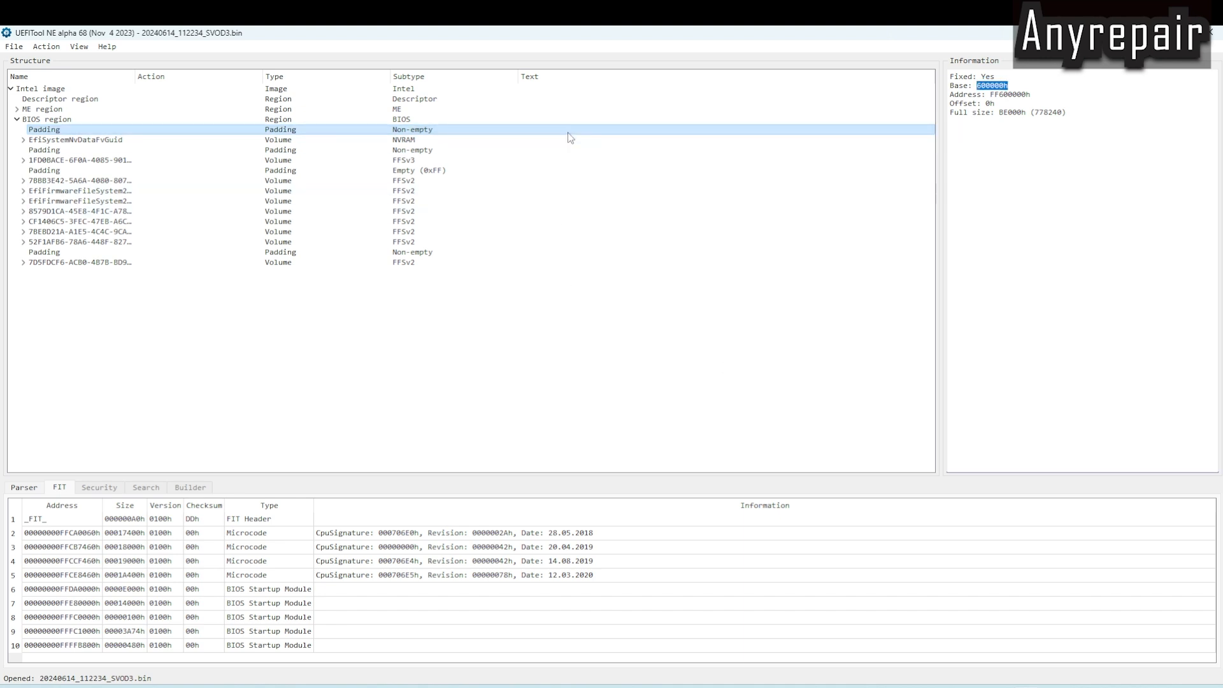
right_click(569, 138)
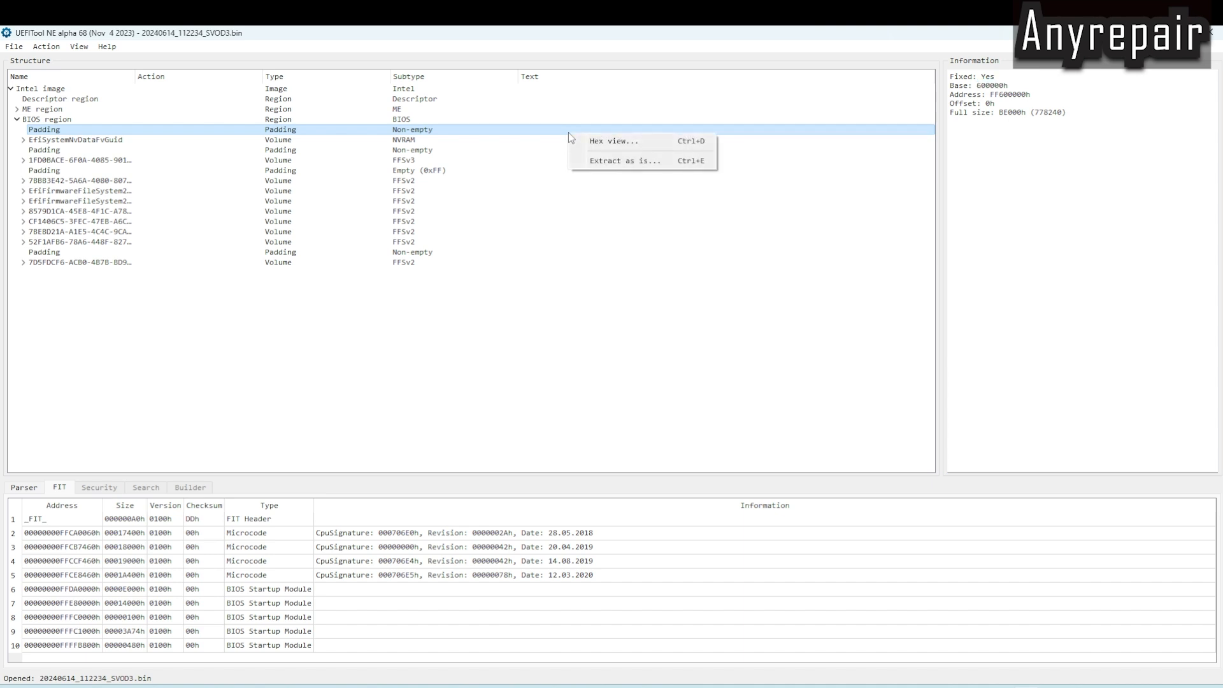
- View the padding's hex bytes, locate password bytes 05 2D 02 03 04 05 C0 at offset 25000h, then close the viewer
left_click(614, 141)
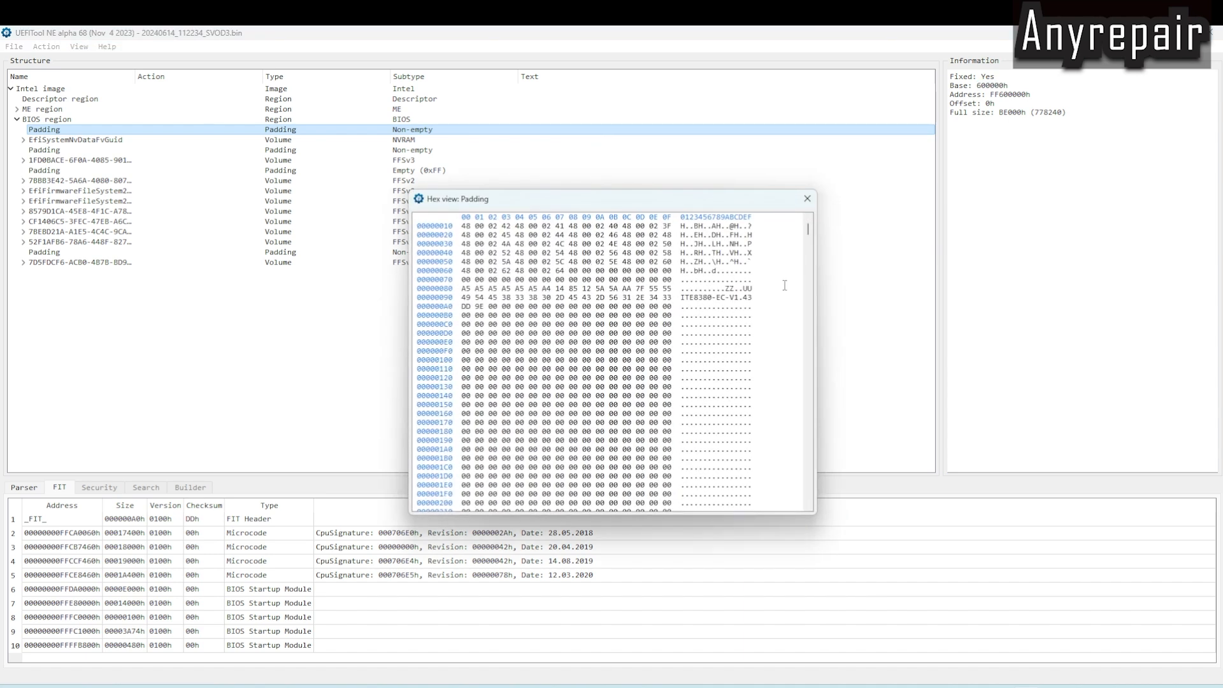
scroll("up", 3)
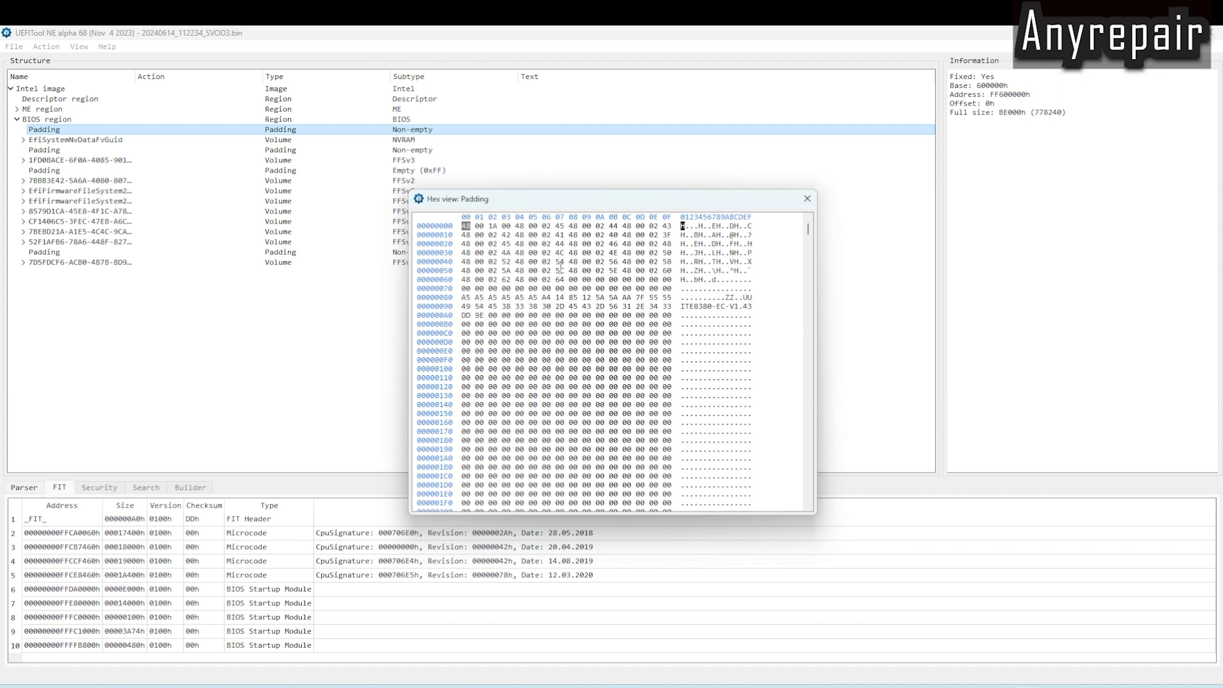
mouse_move(871, 279)
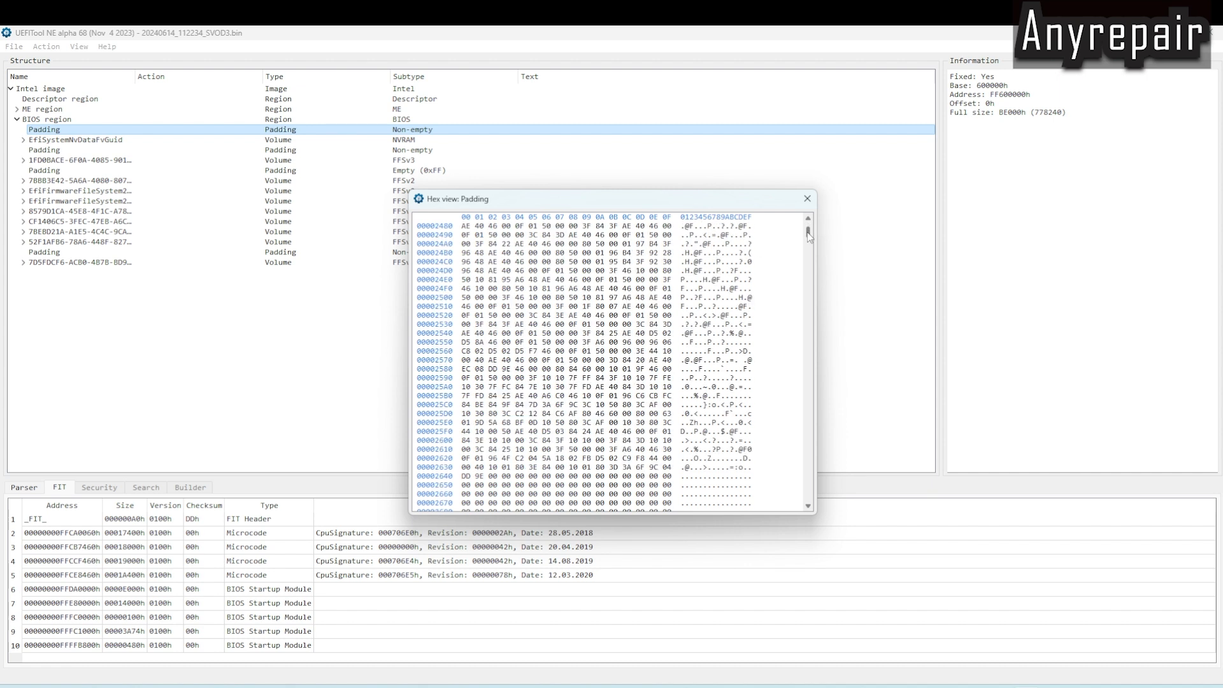
scroll("down", 3)
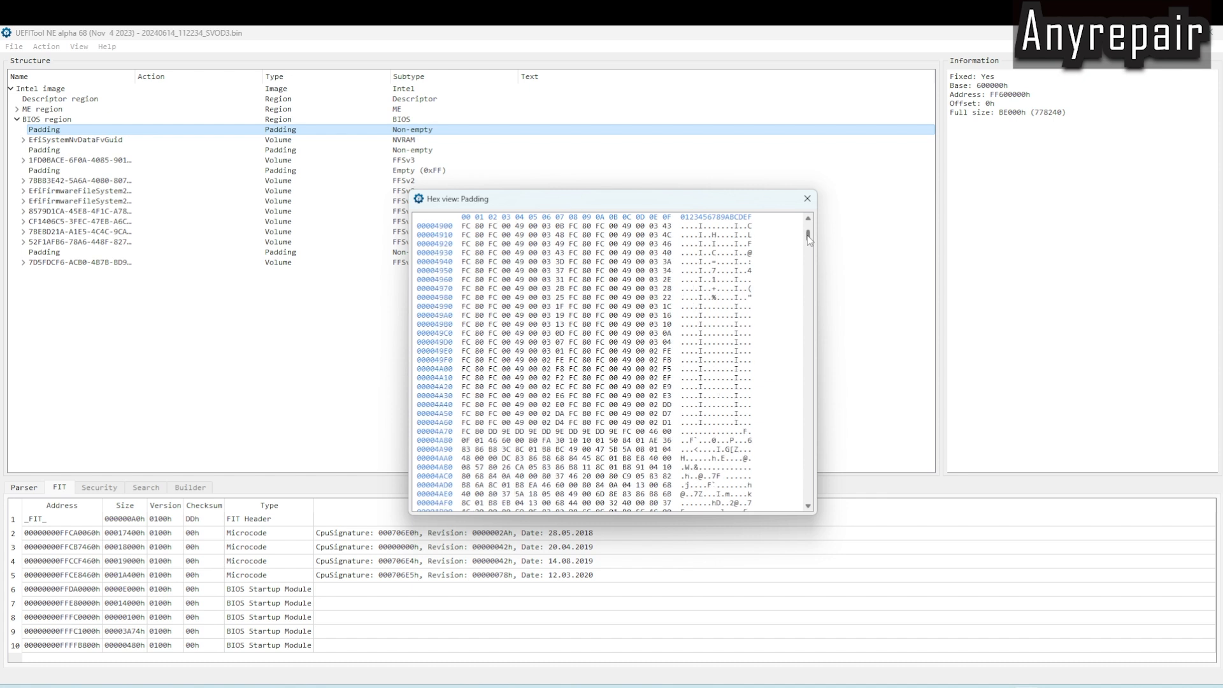
scroll("down", 3)
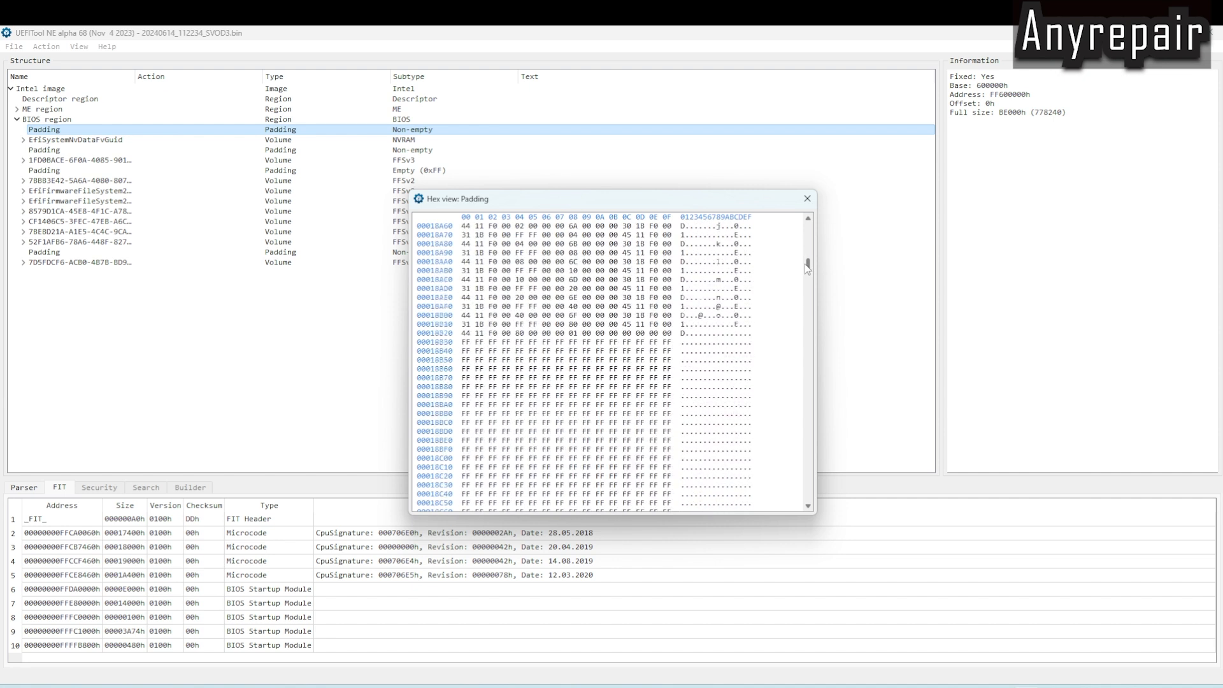
scroll("down", 3)
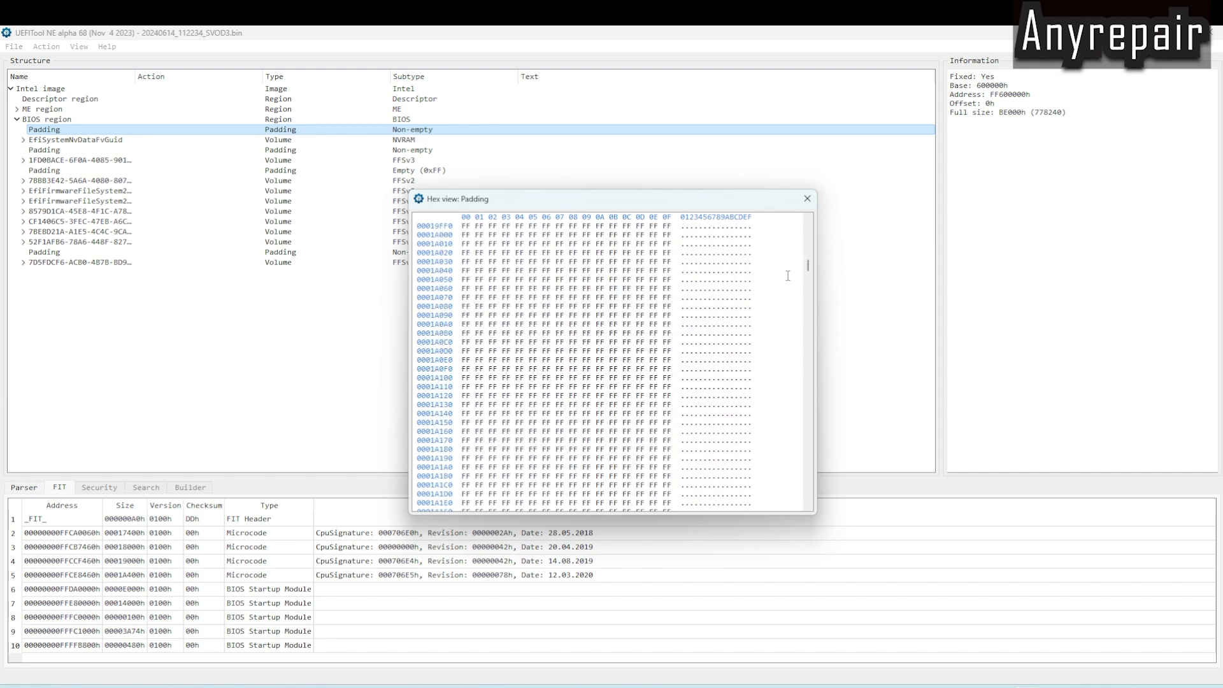
scroll("down", 3)
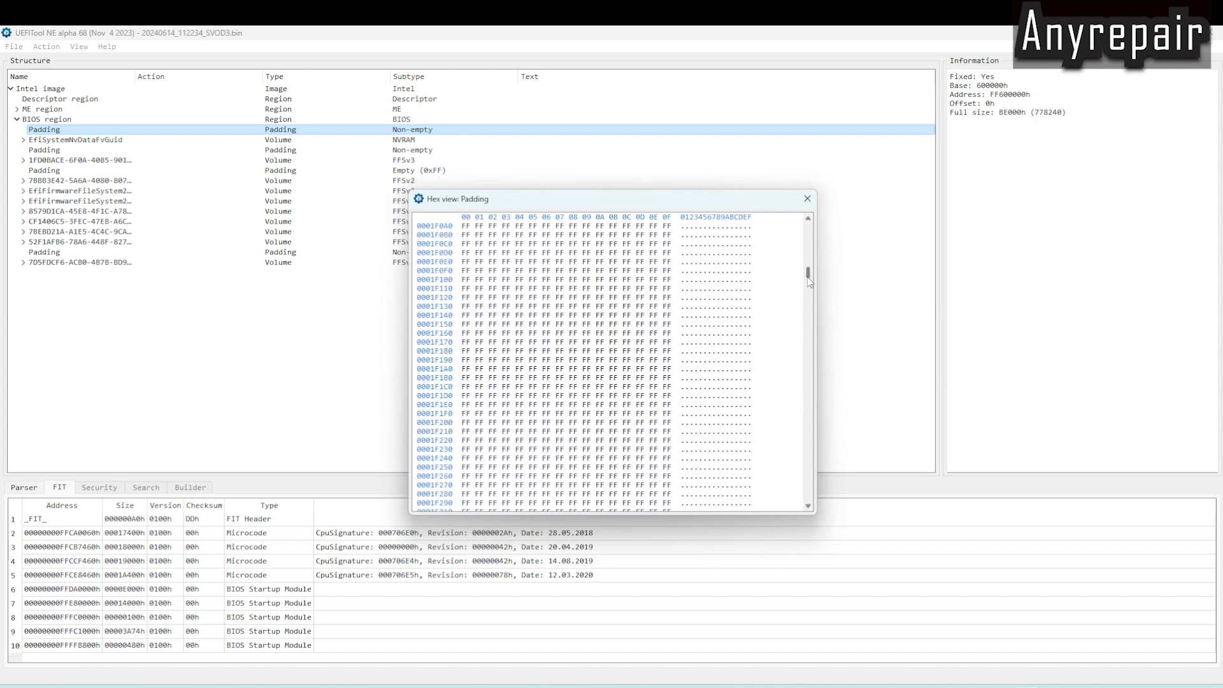
scroll("down", 3)
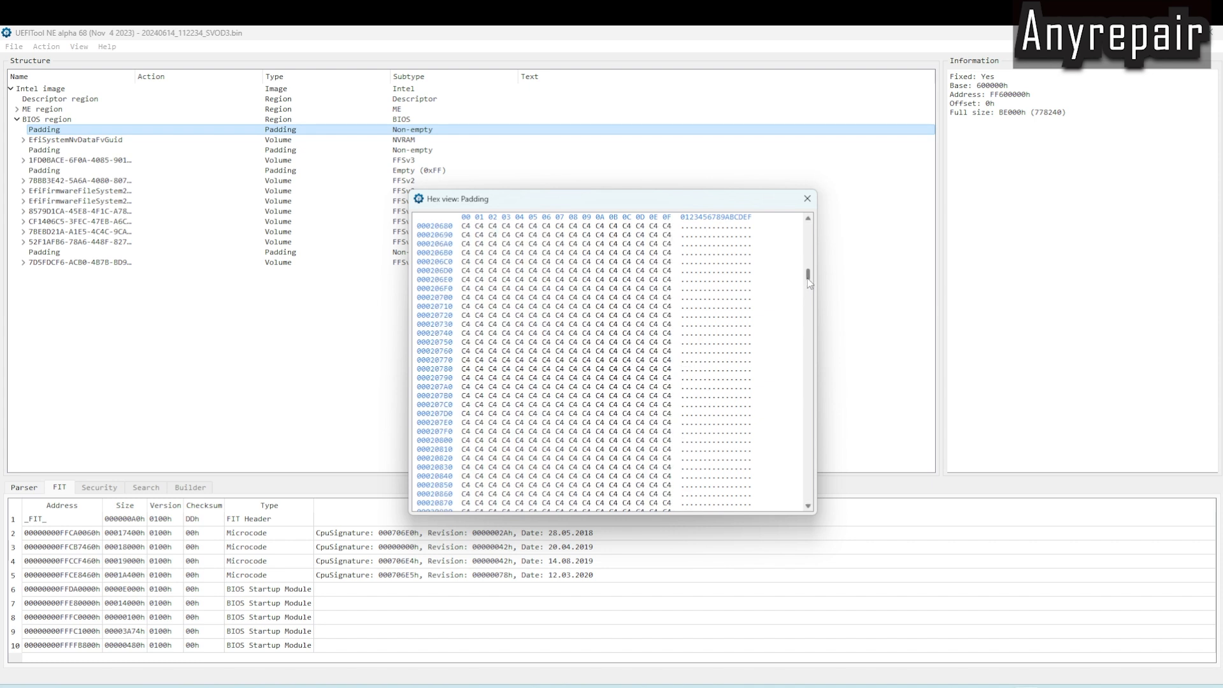
scroll("down", 3)
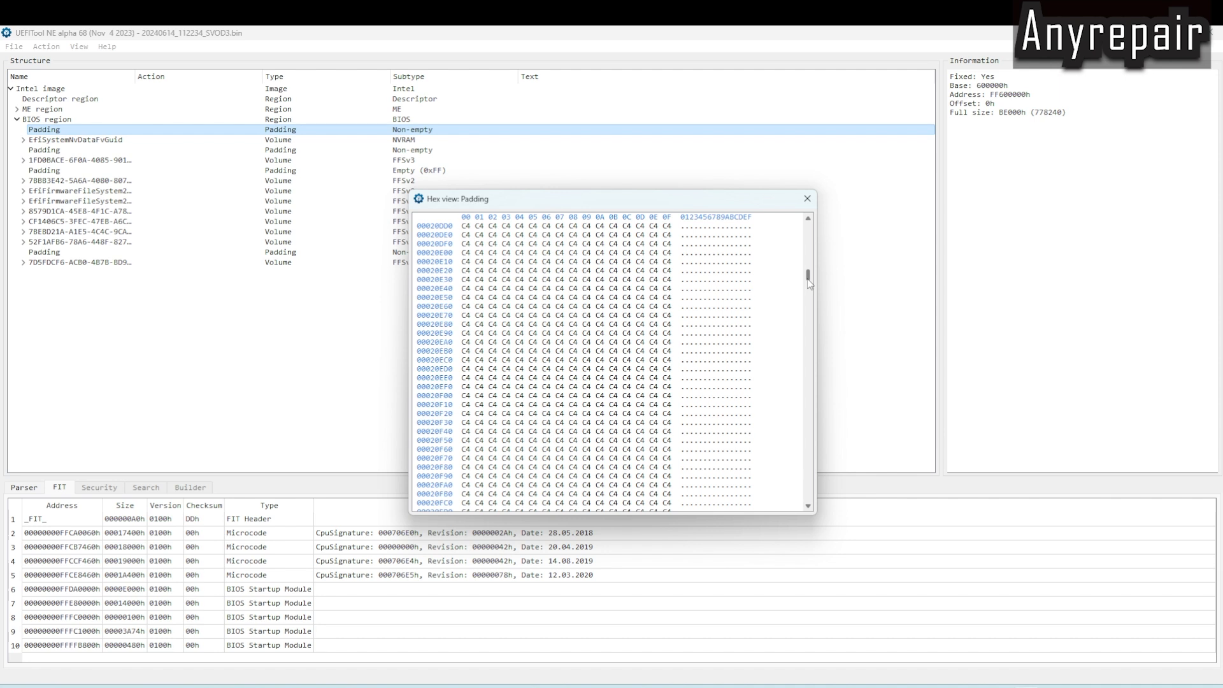
scroll("down", 3)
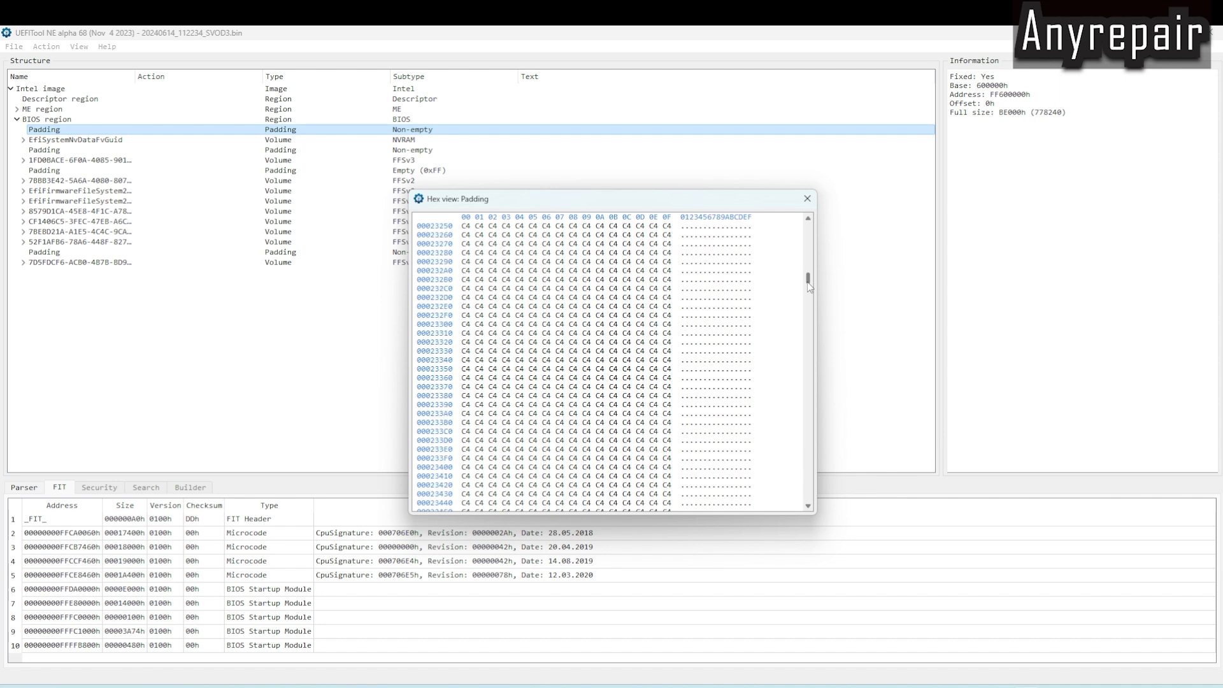
scroll("down", 3)
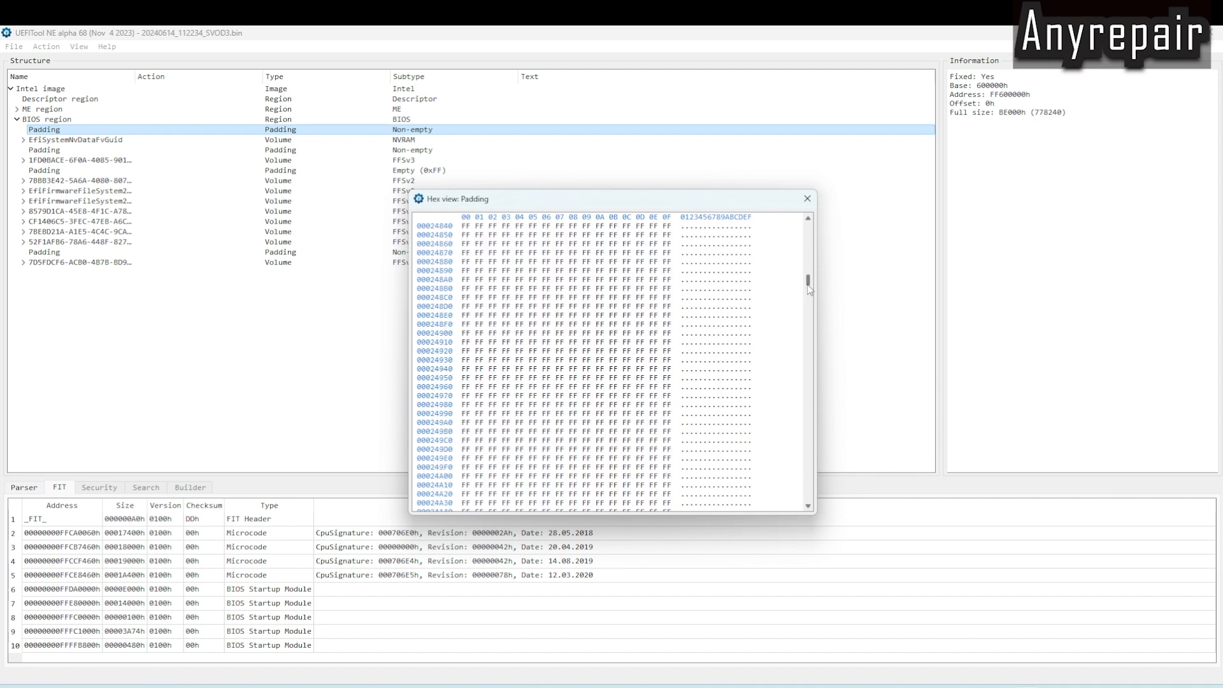
scroll("down", 3)
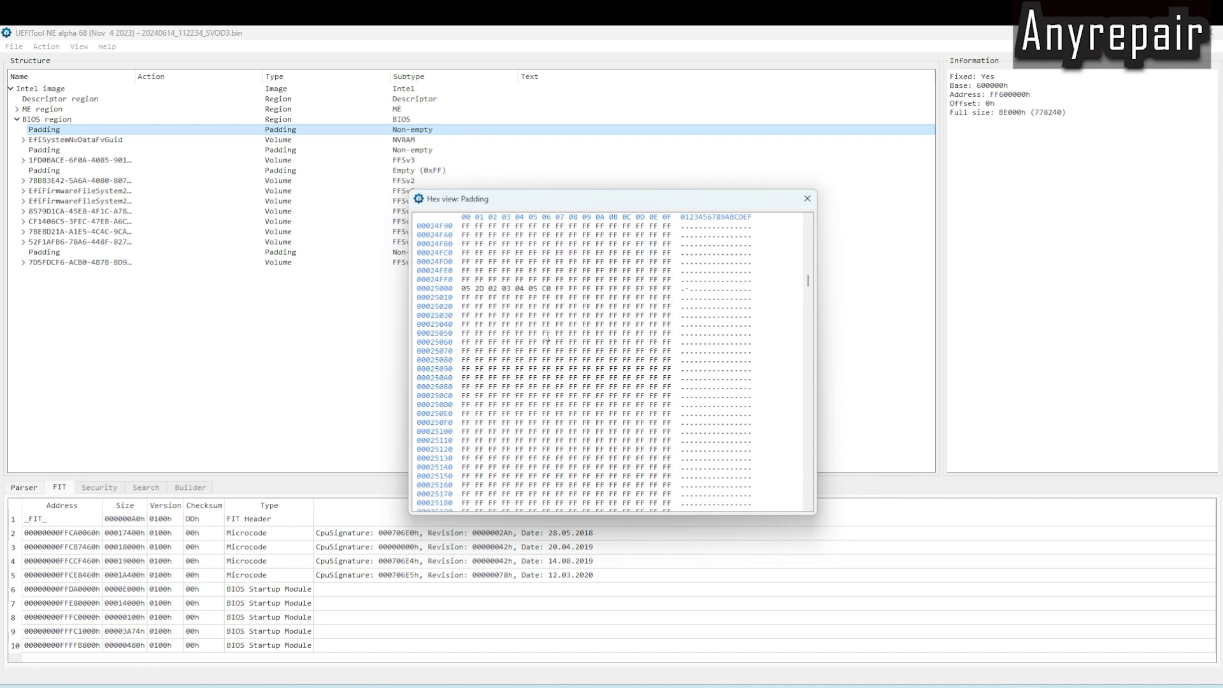
scroll("up", 3)
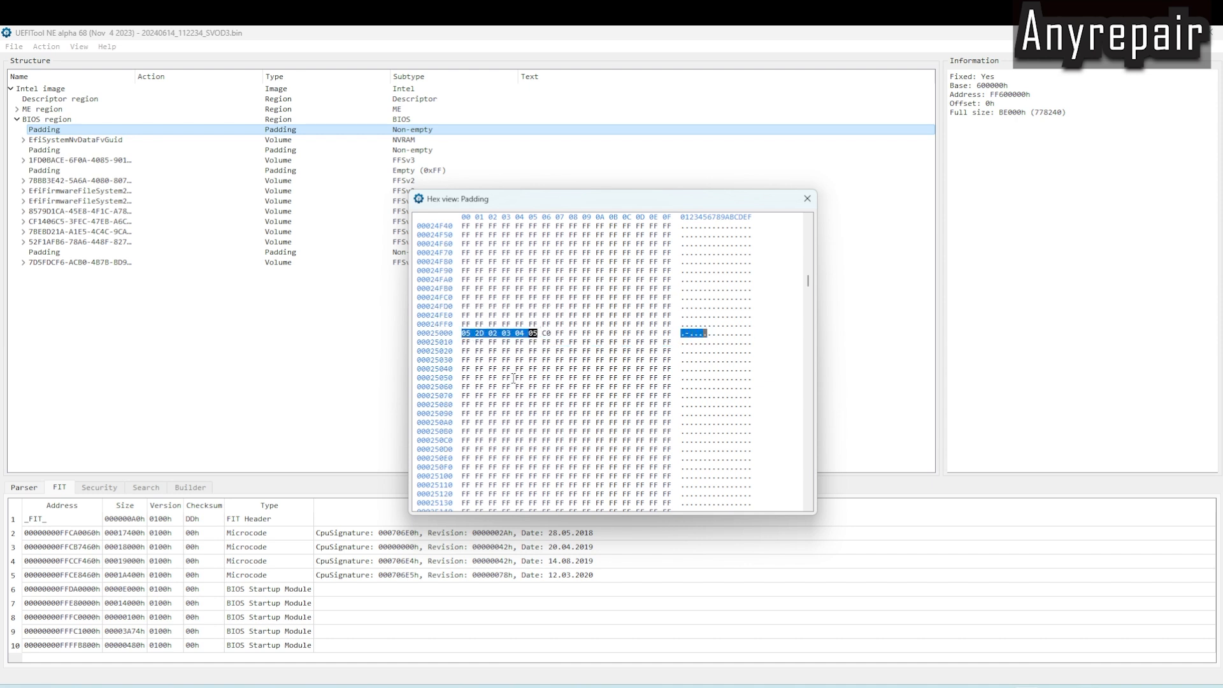
left_click(466, 332)
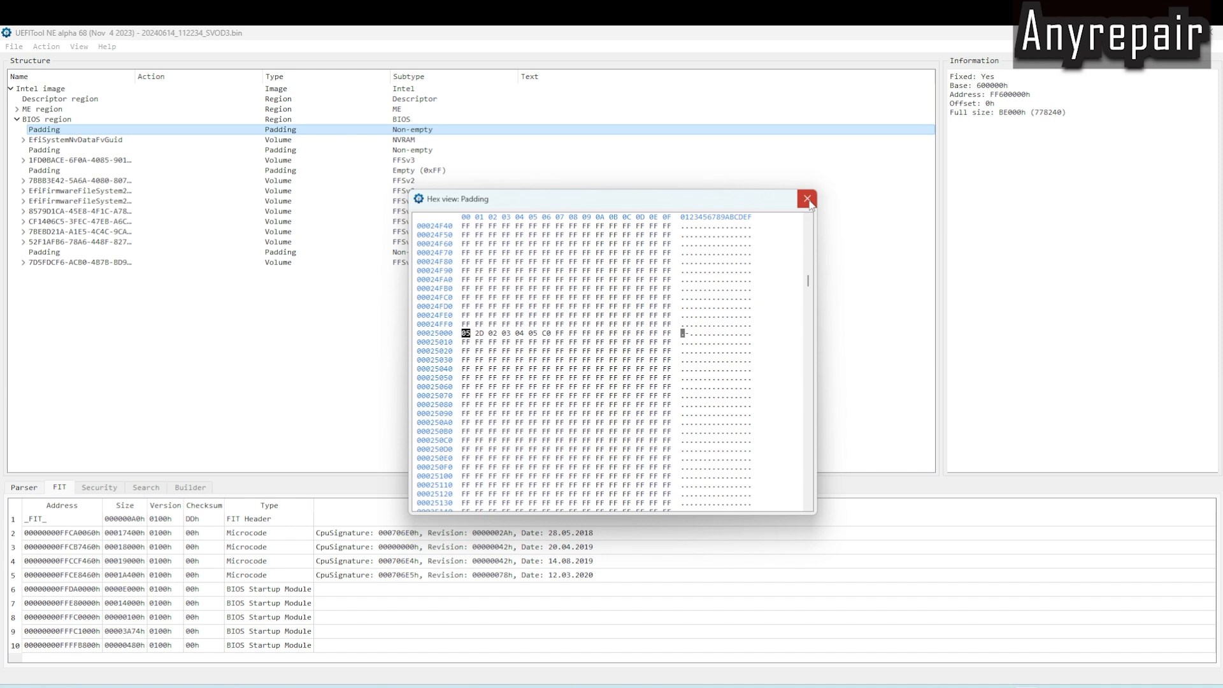
left_click(807, 199)
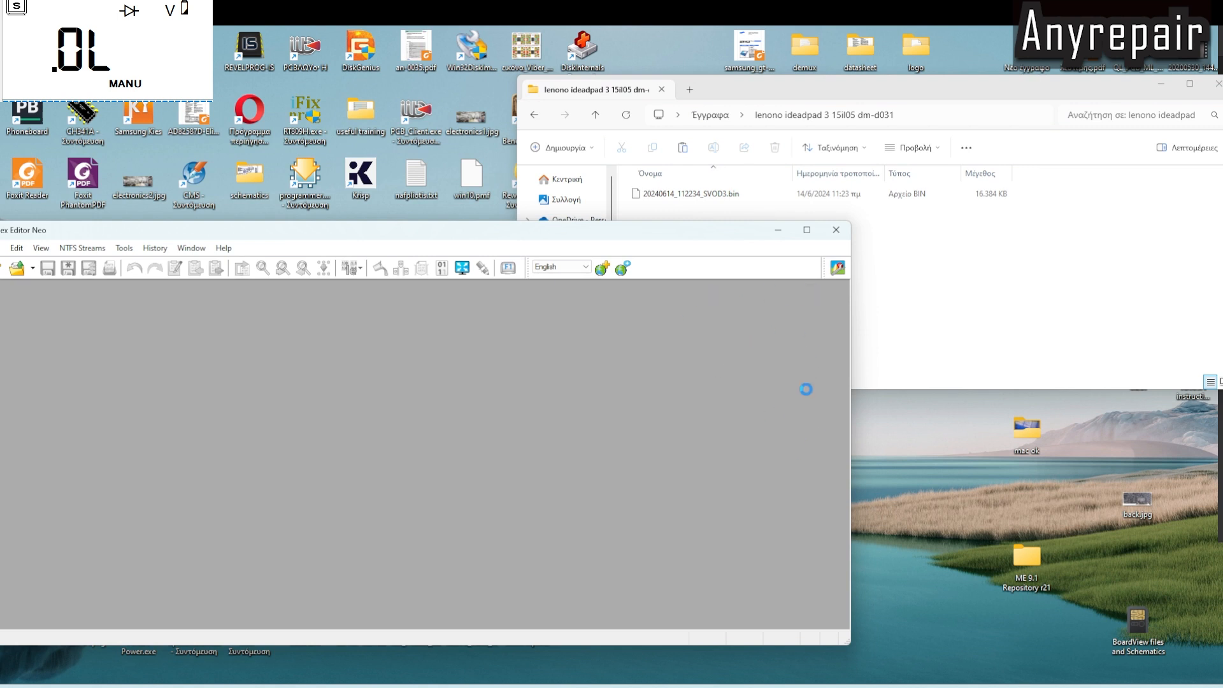
mouse_move(801, 396)
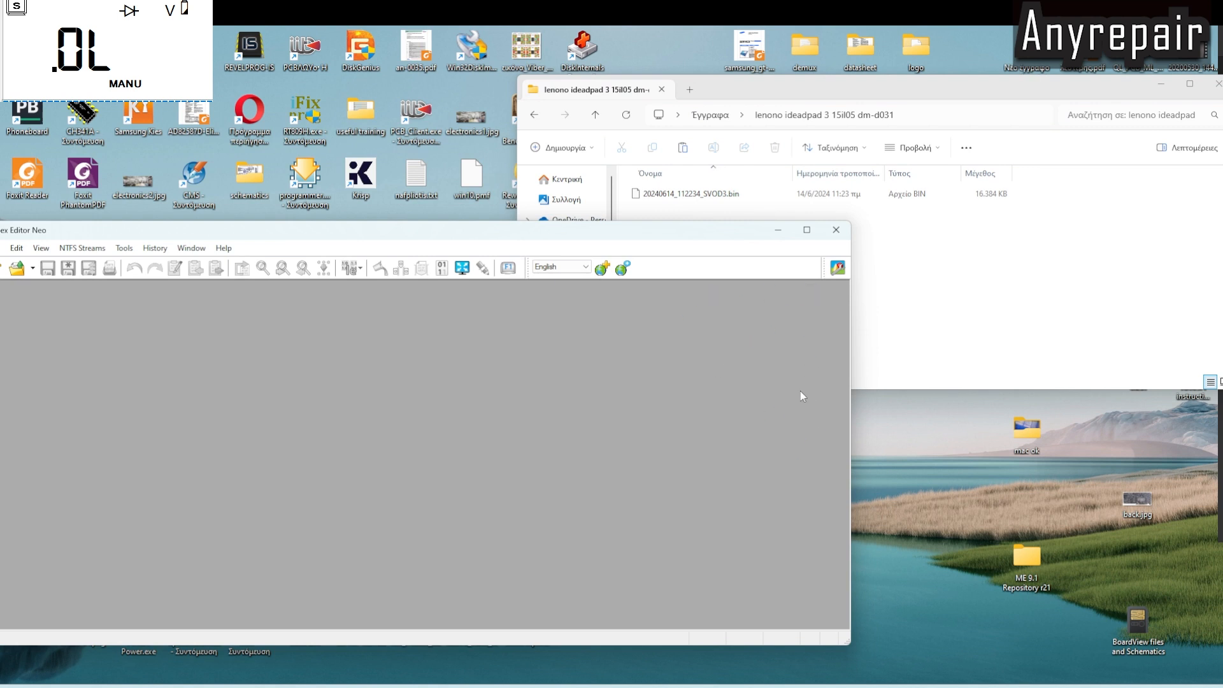
- Dismiss the Component Updates prompt and load 20240614_112234_SVOD3.bin into Hex Editor Neo
left_click(621, 268)
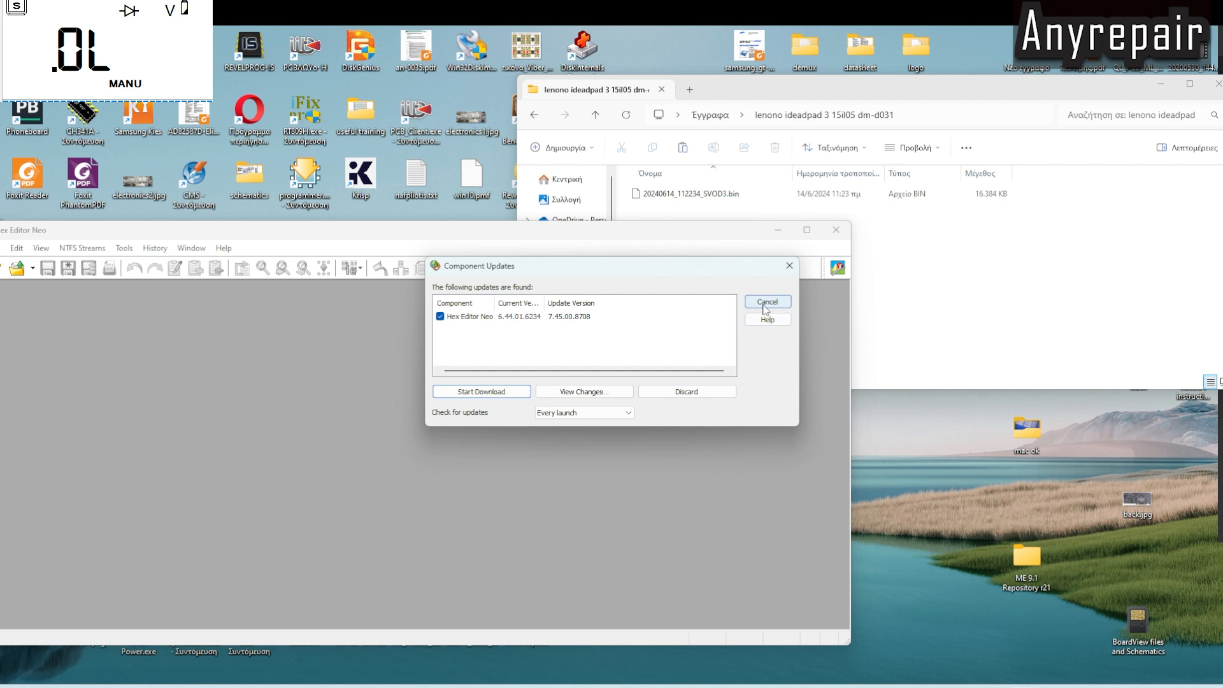
left_click(766, 302)
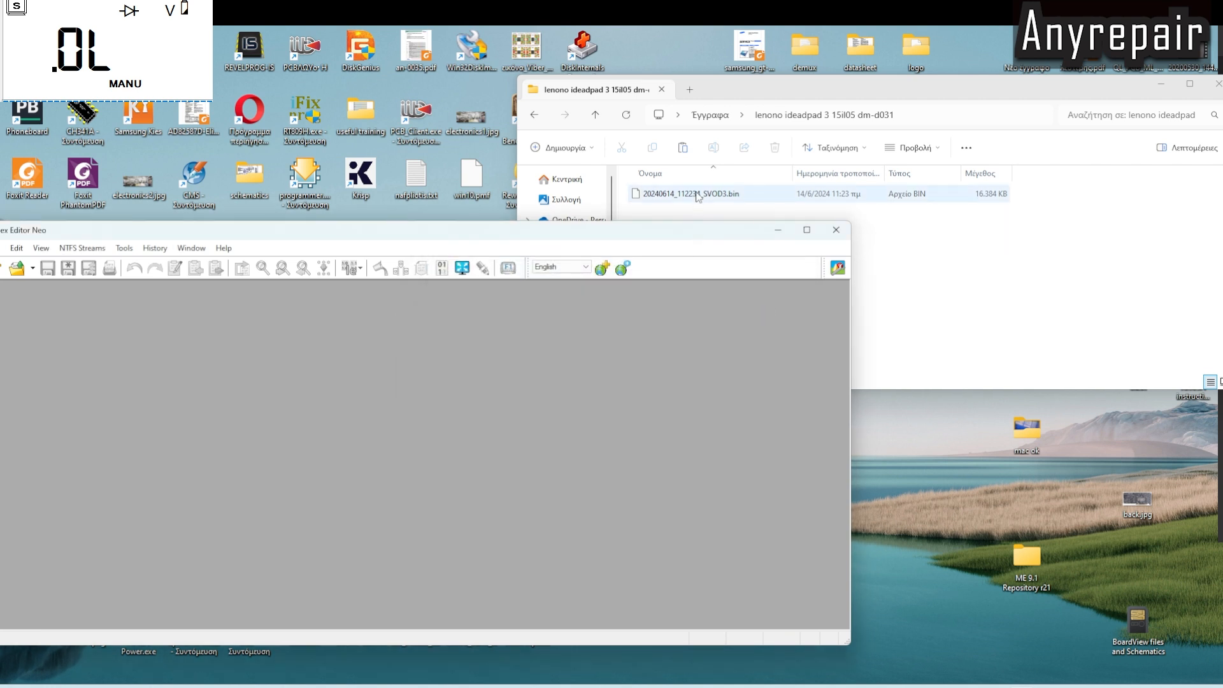
double_click(689, 194)
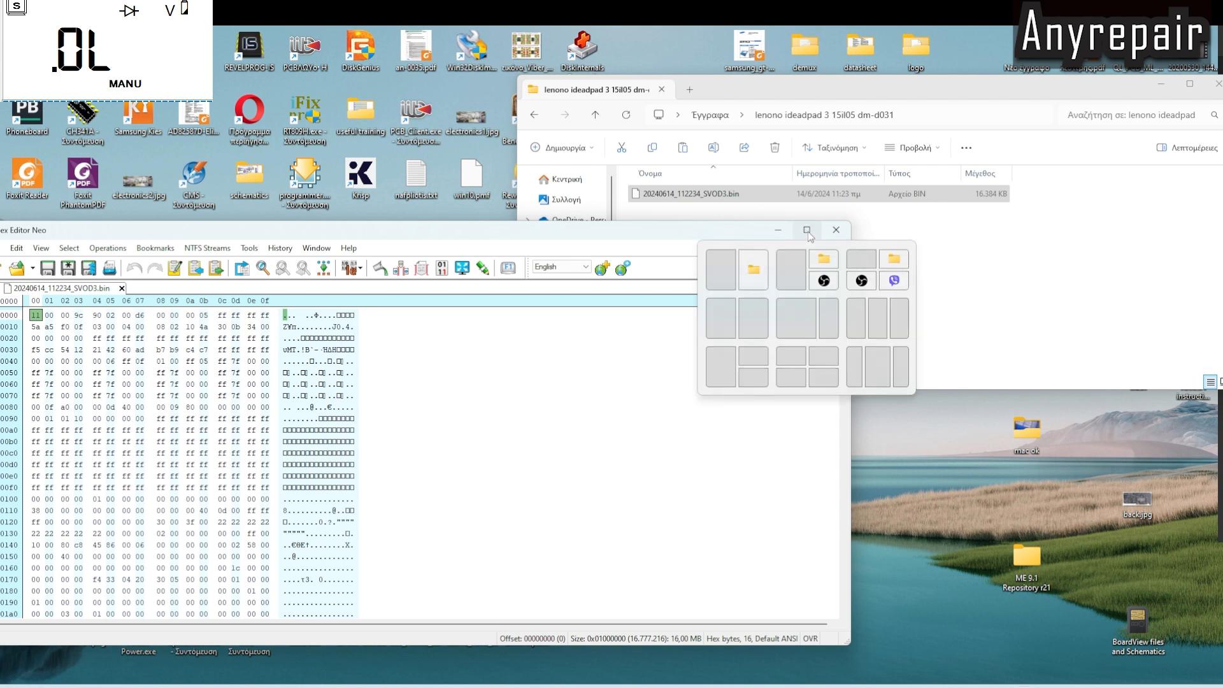
- Maximize the editor and scroll the dump down past offset 340h toward 625000h
left_click(807, 229)
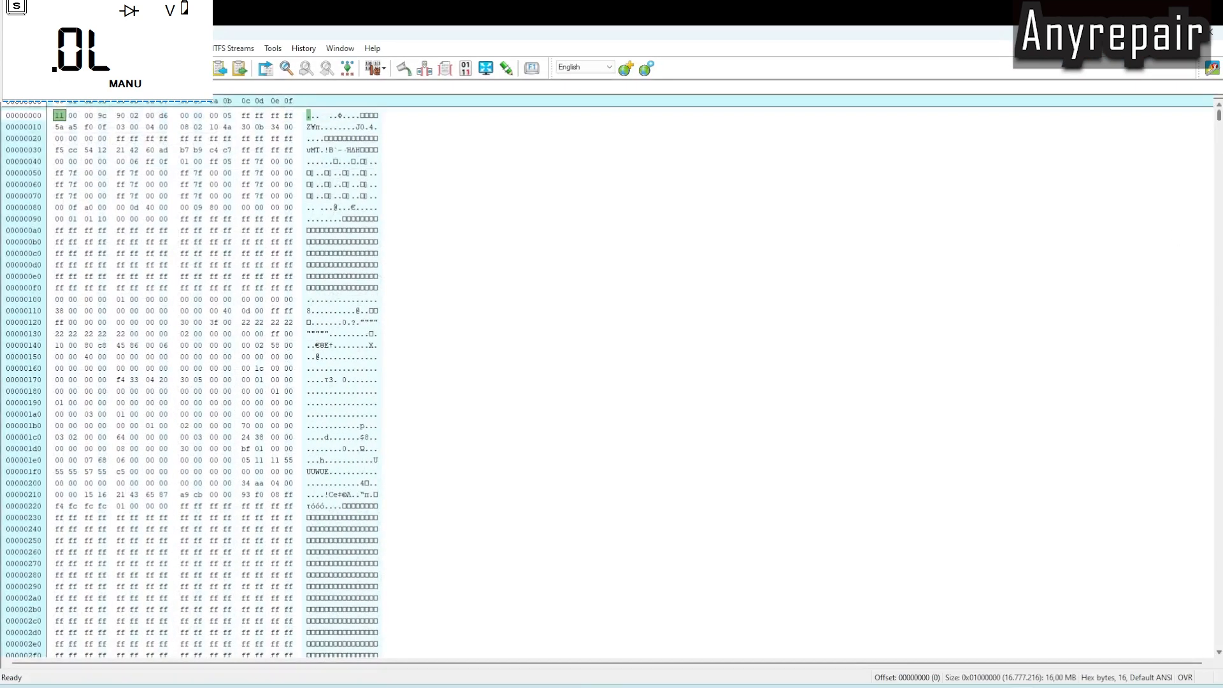
scroll("down", 3)
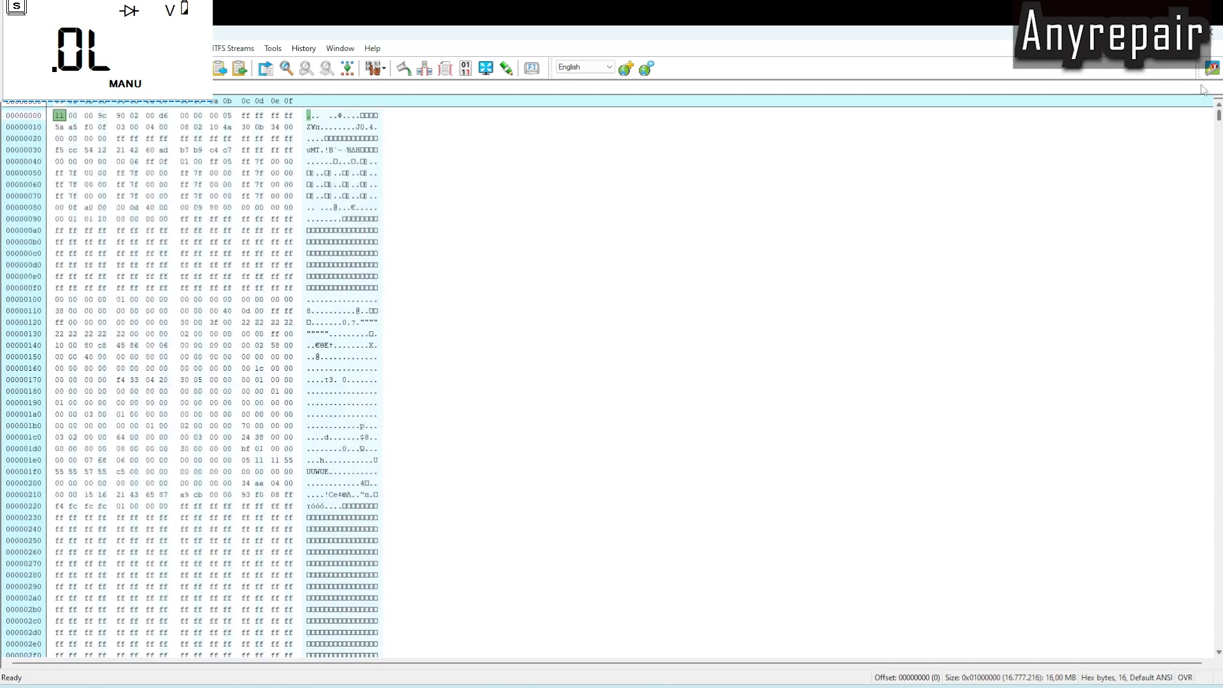
scroll("down", 3)
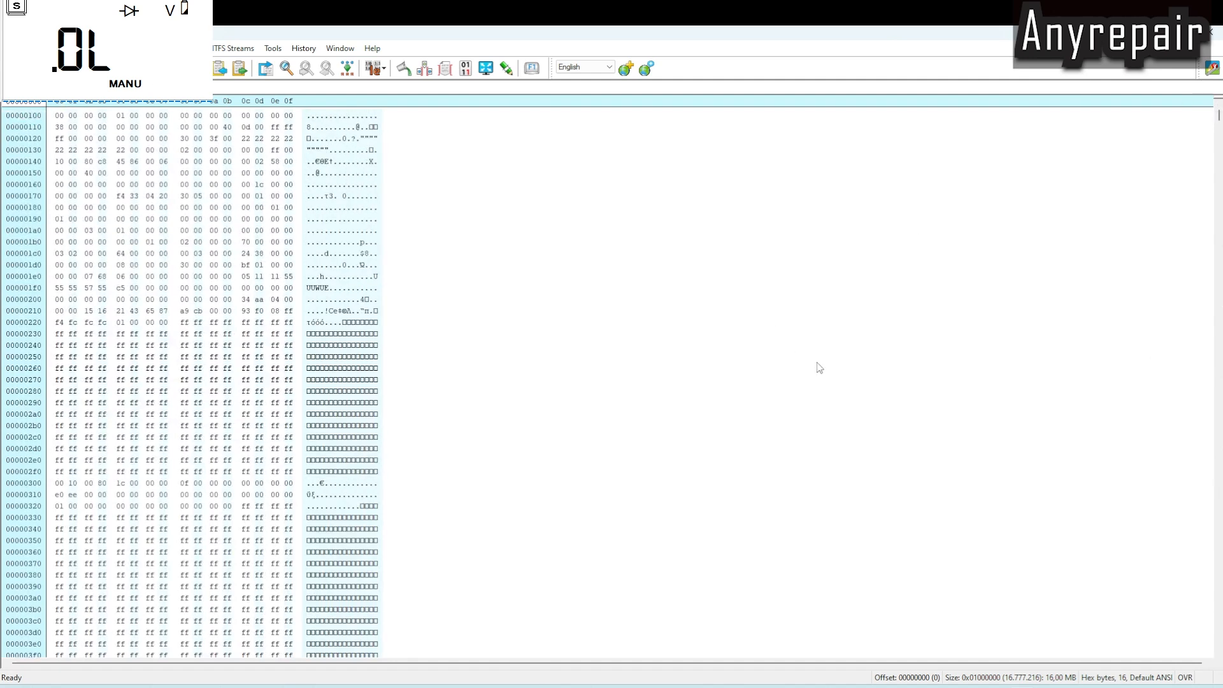
scroll("down", 3)
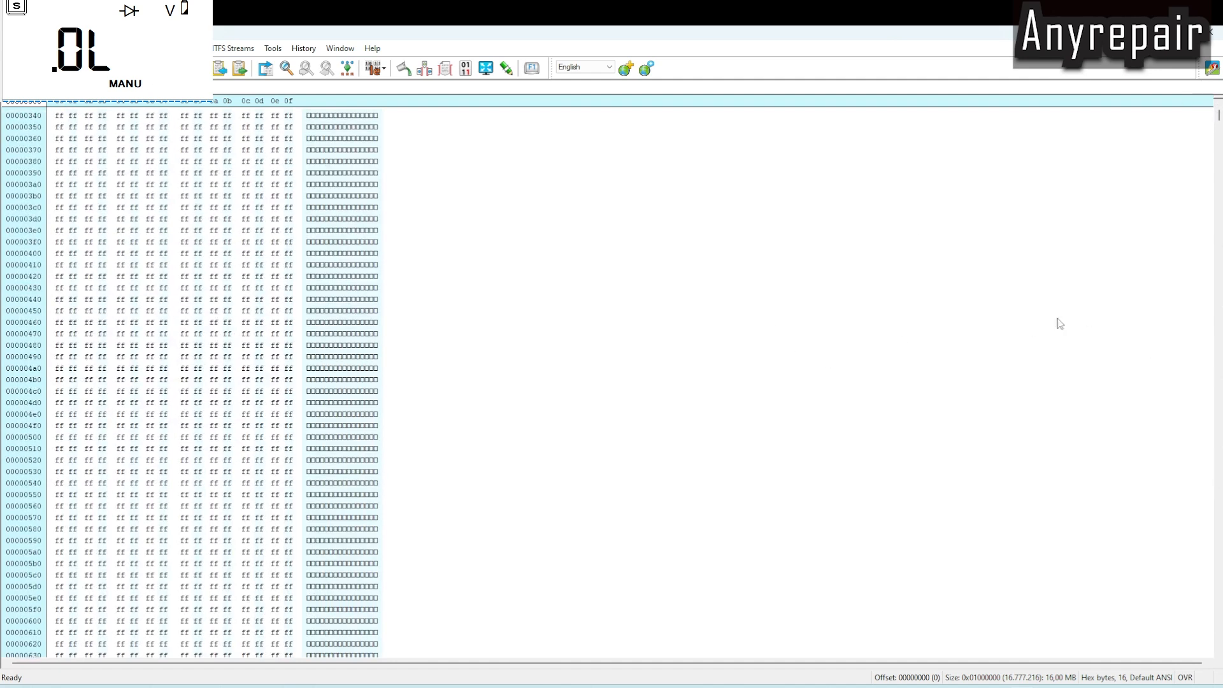
mouse_move(214, 178)
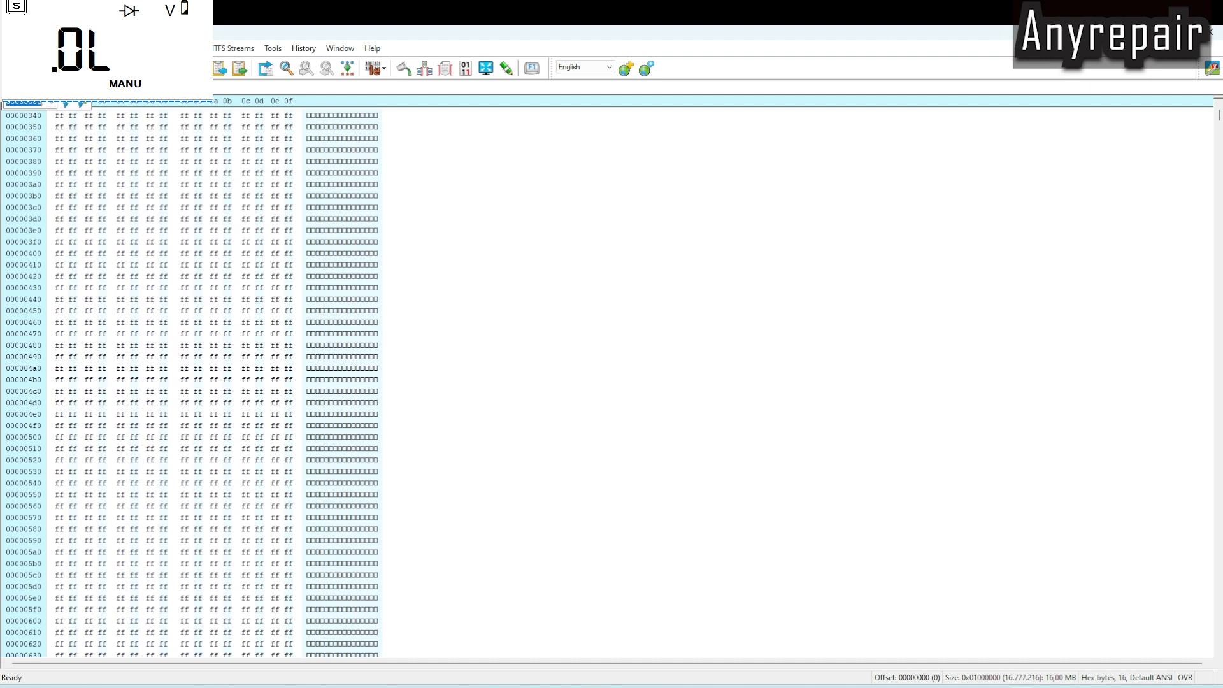
mouse_move(268, 146)
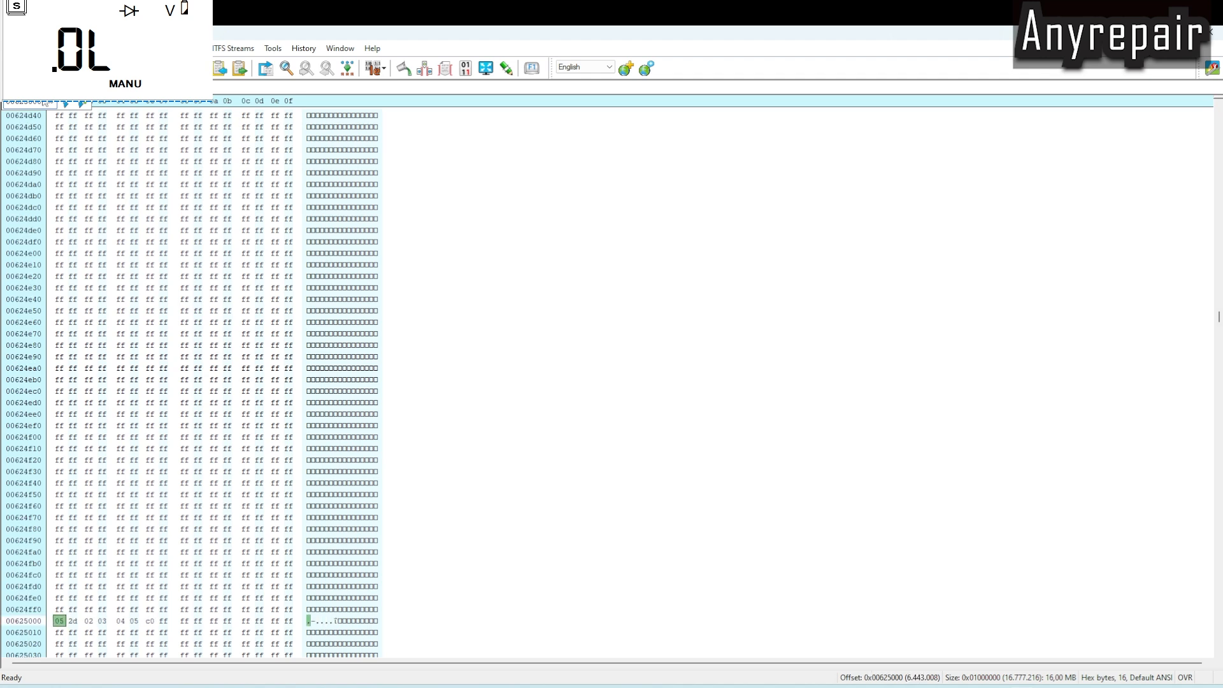
- Overwrite the seven password bytes at offset 625000h with FF so the row reads all FF
scroll("down", 3)
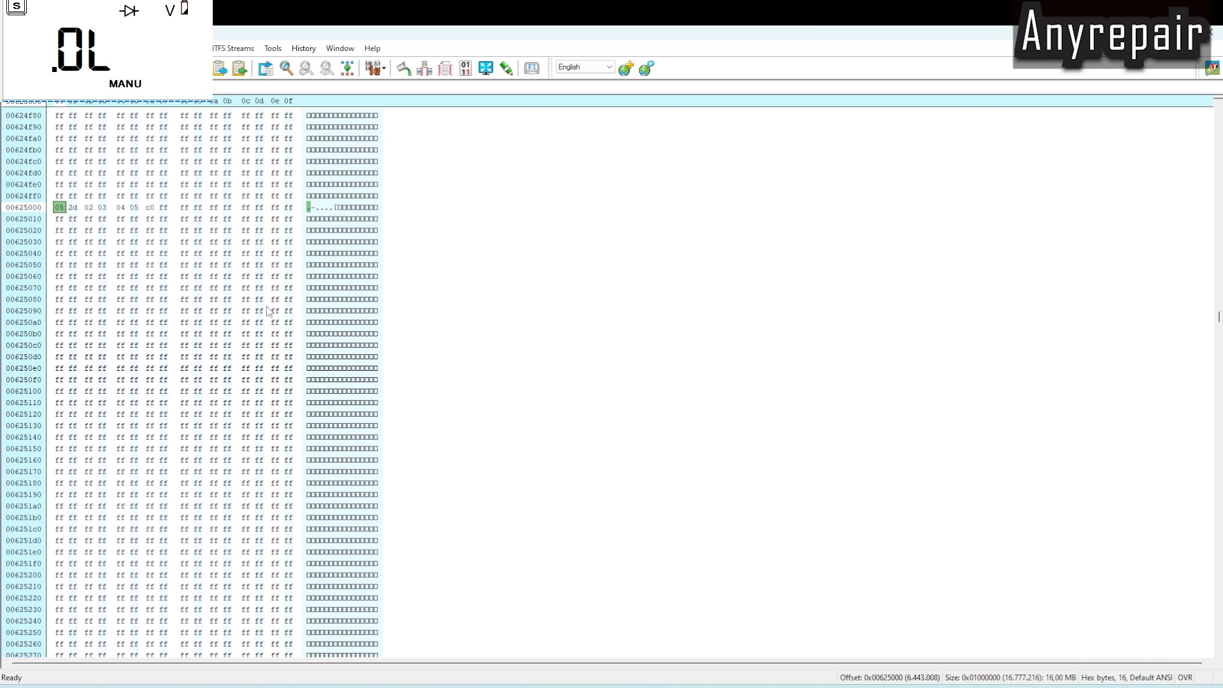
mouse_move(160, 227)
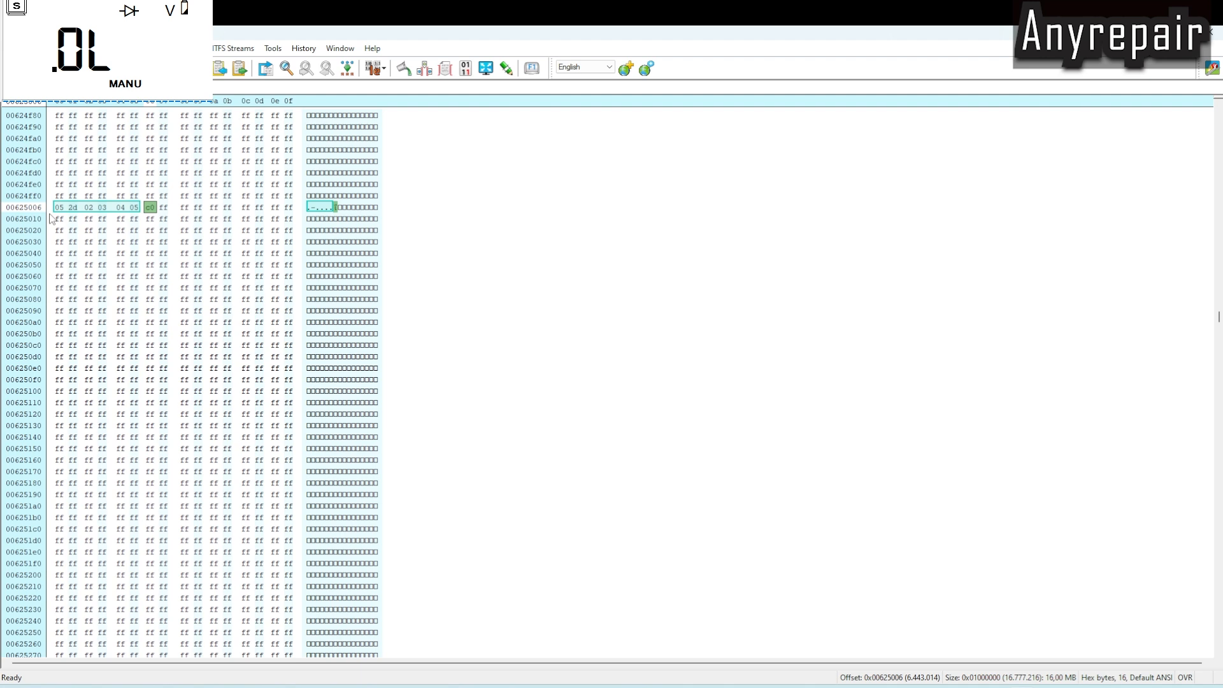
left_click(58, 206)
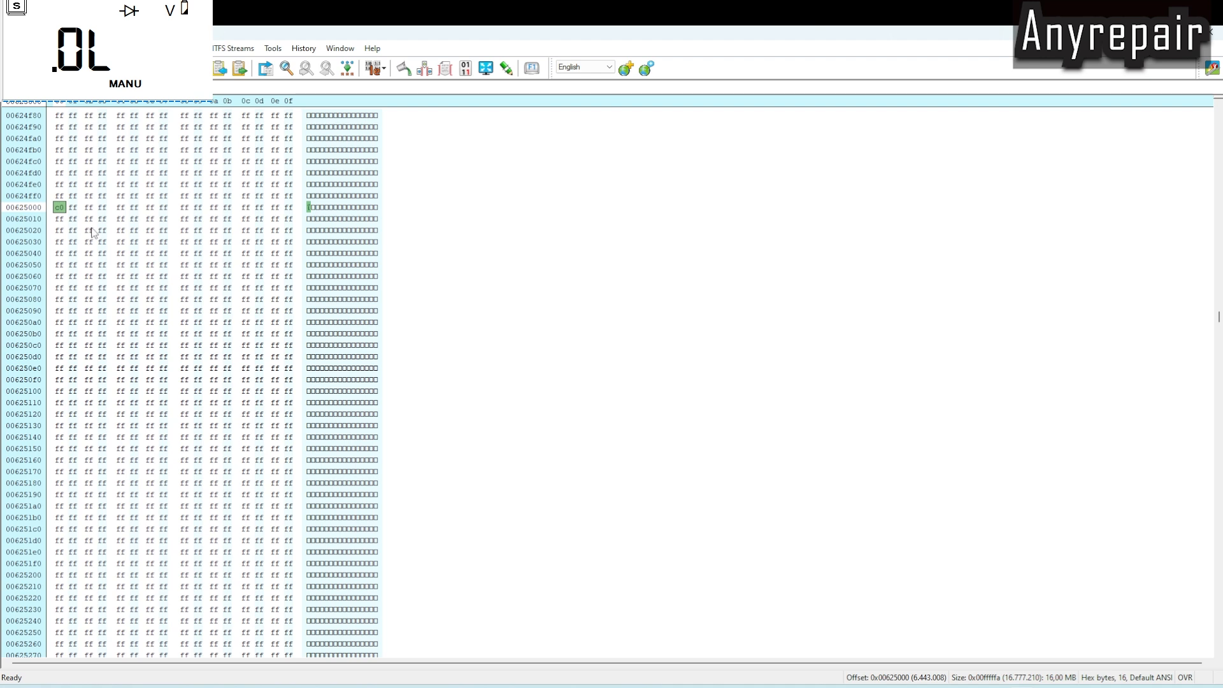
mouse_move(66, 211)
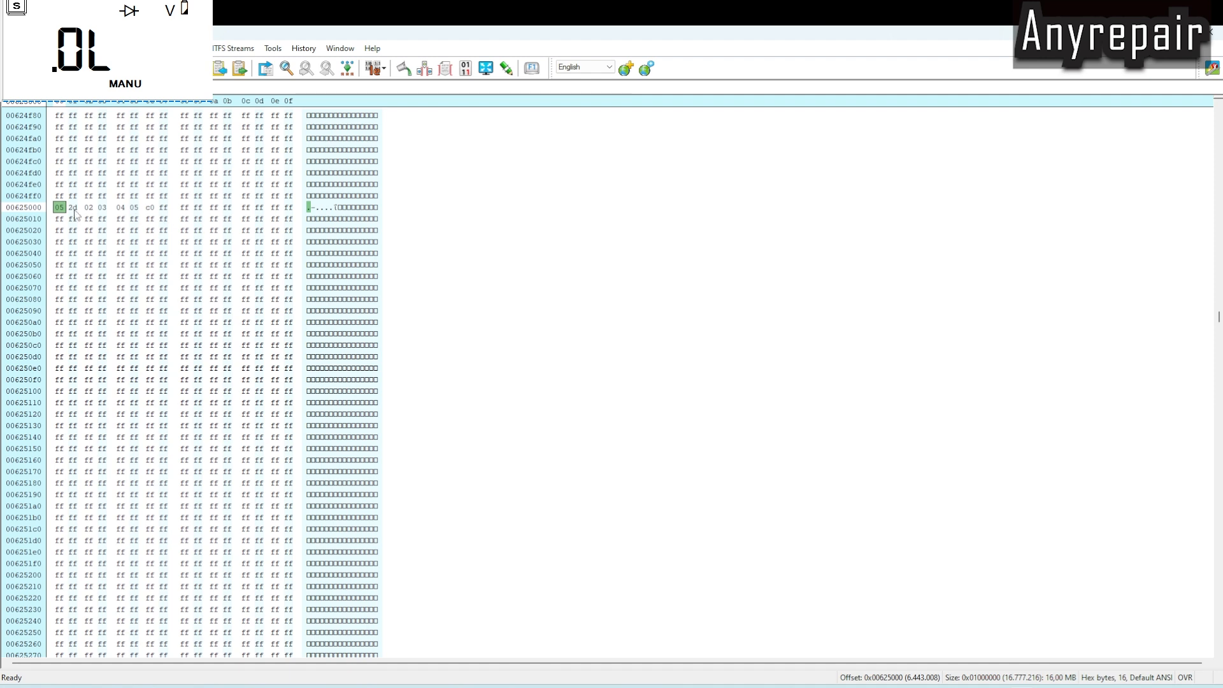
left_click(134, 207)
type(" ff ff ff")
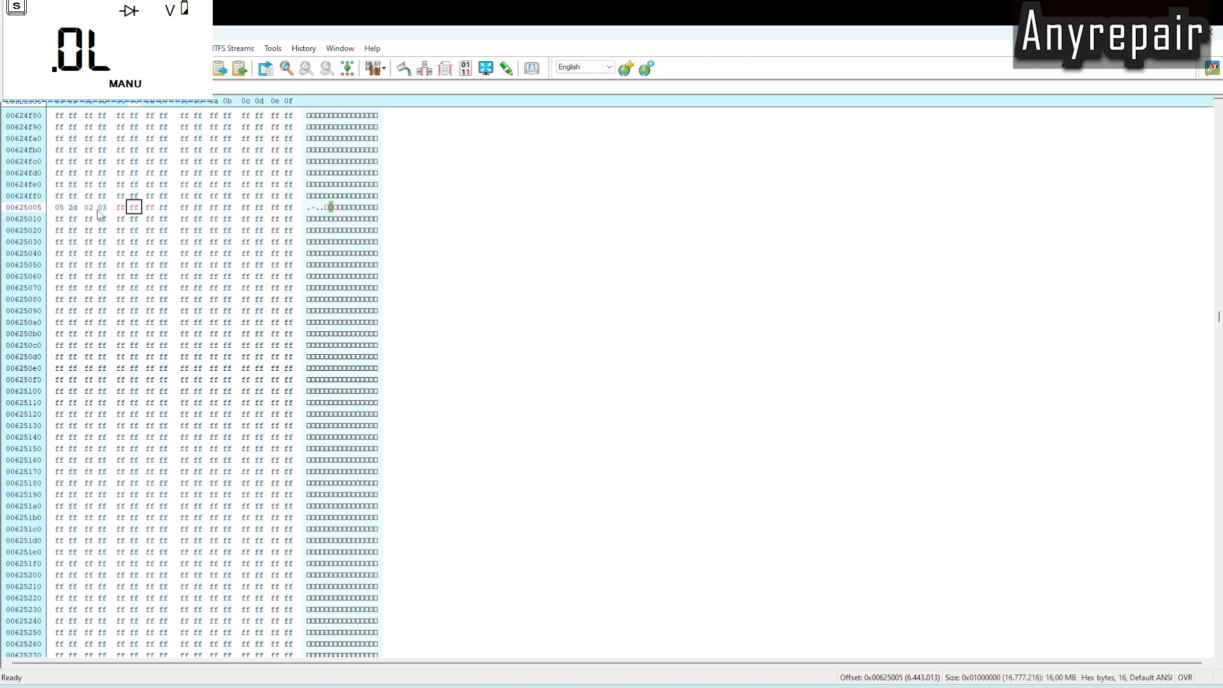
left_click(88, 207)
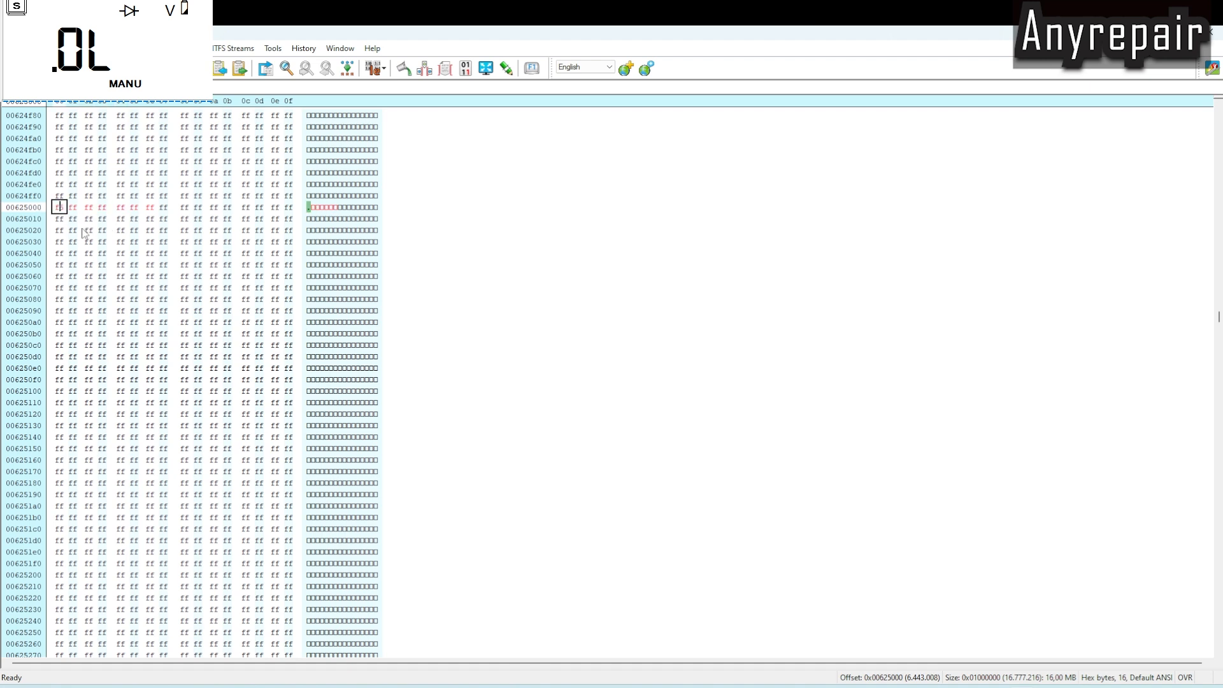
key("Right")
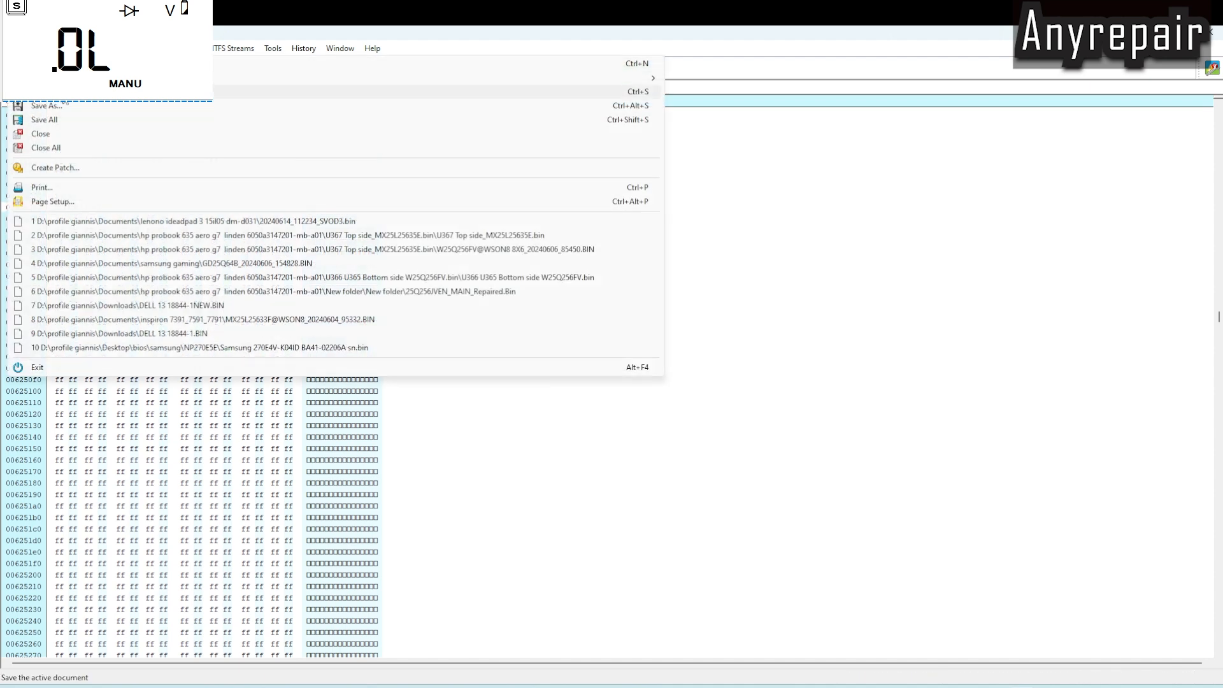
- Begin Save As for the edited dump and browse the Documents folder
left_click(47, 106)
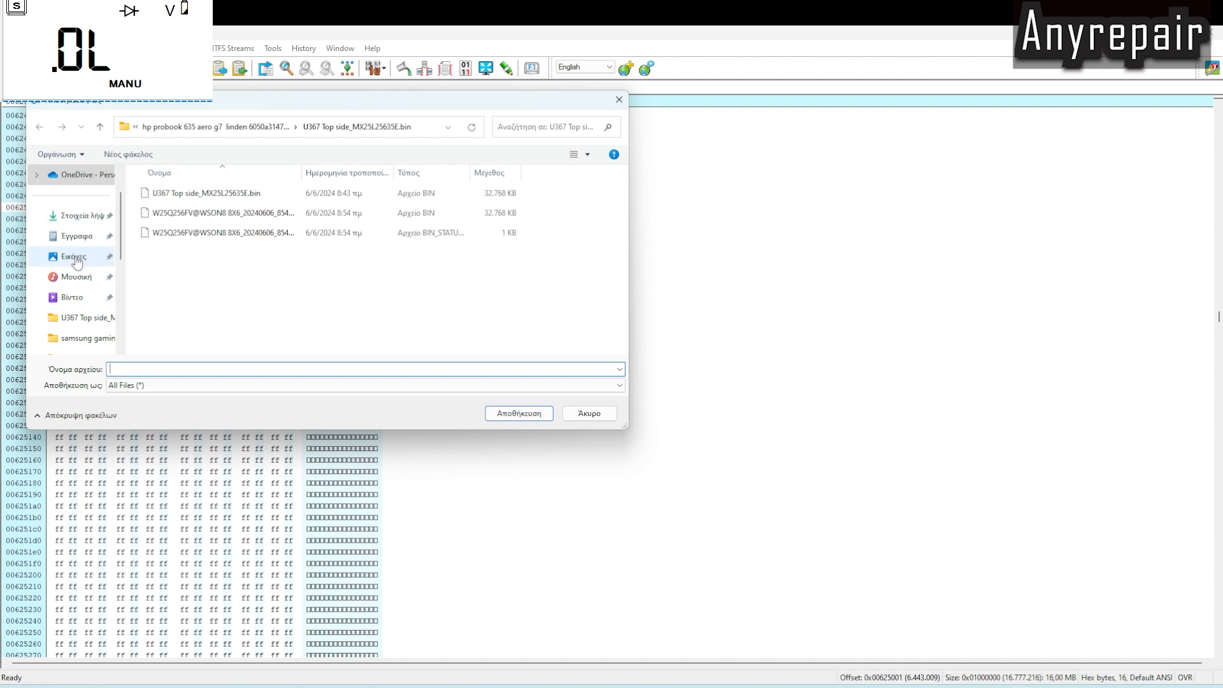
left_click(76, 236)
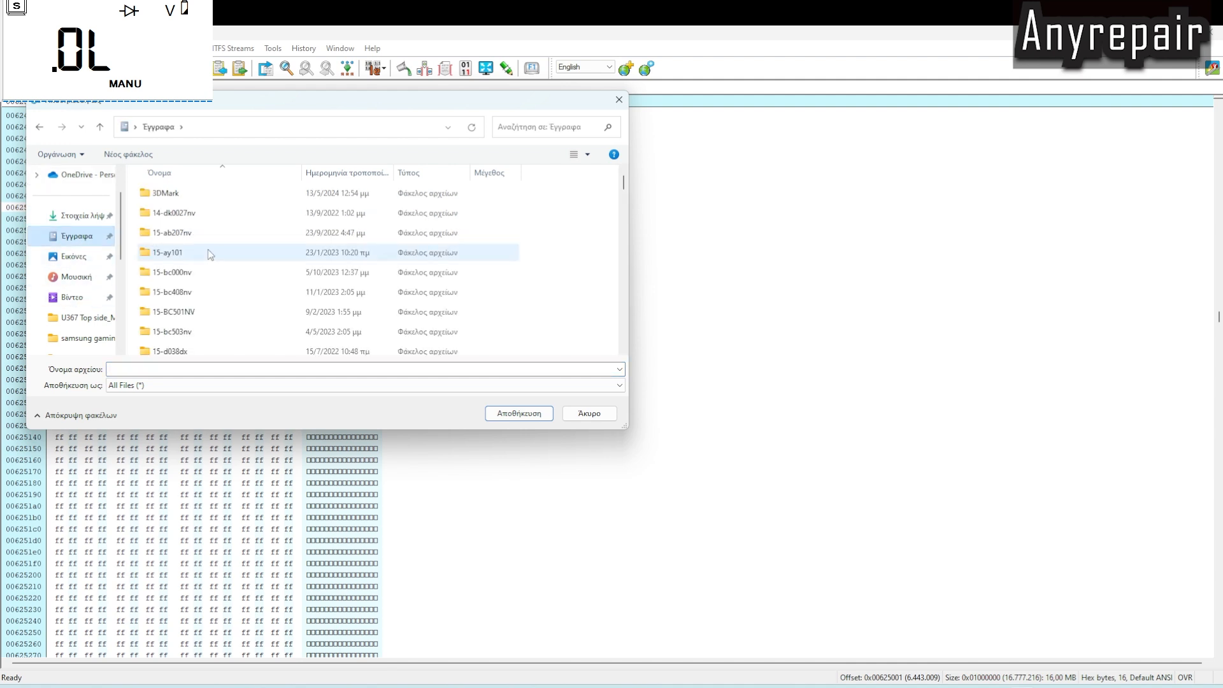
scroll("down", 3)
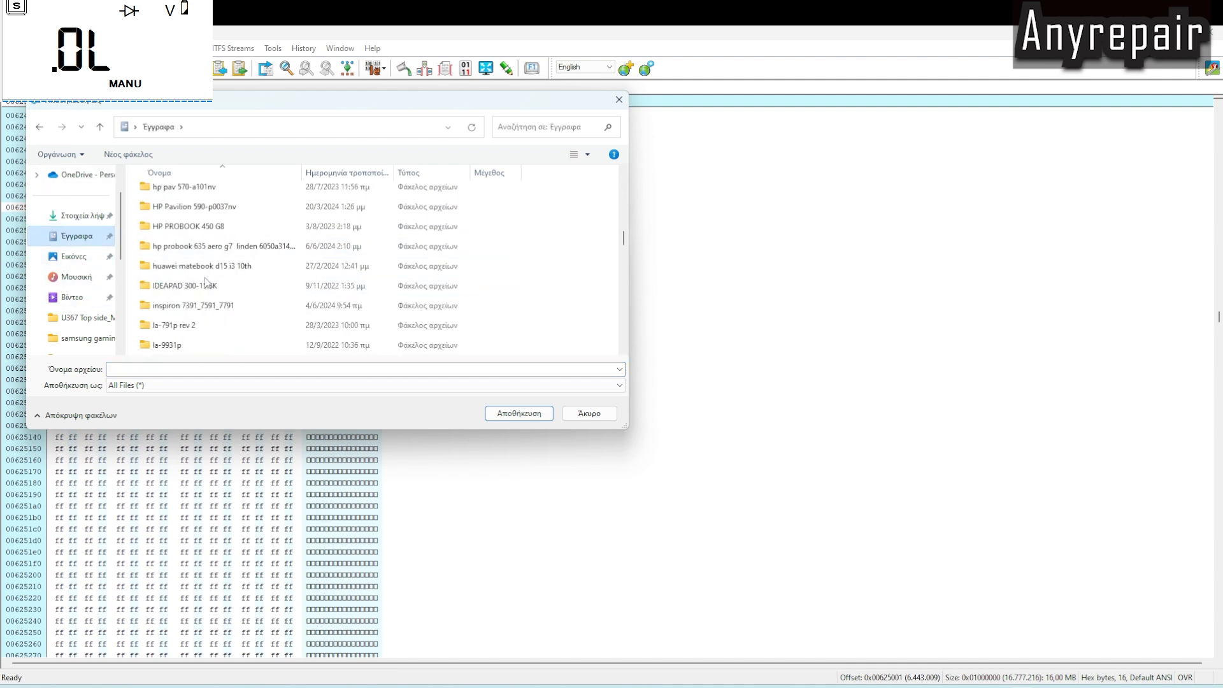
scroll("down", 3)
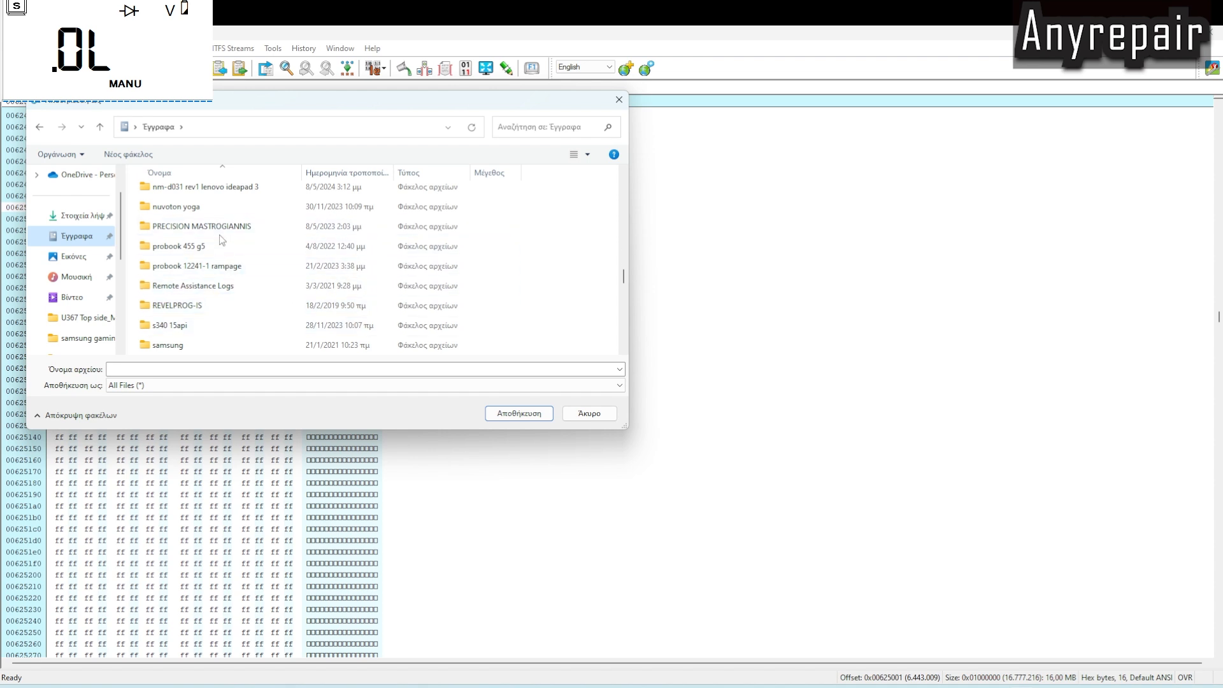
scroll("down", 3)
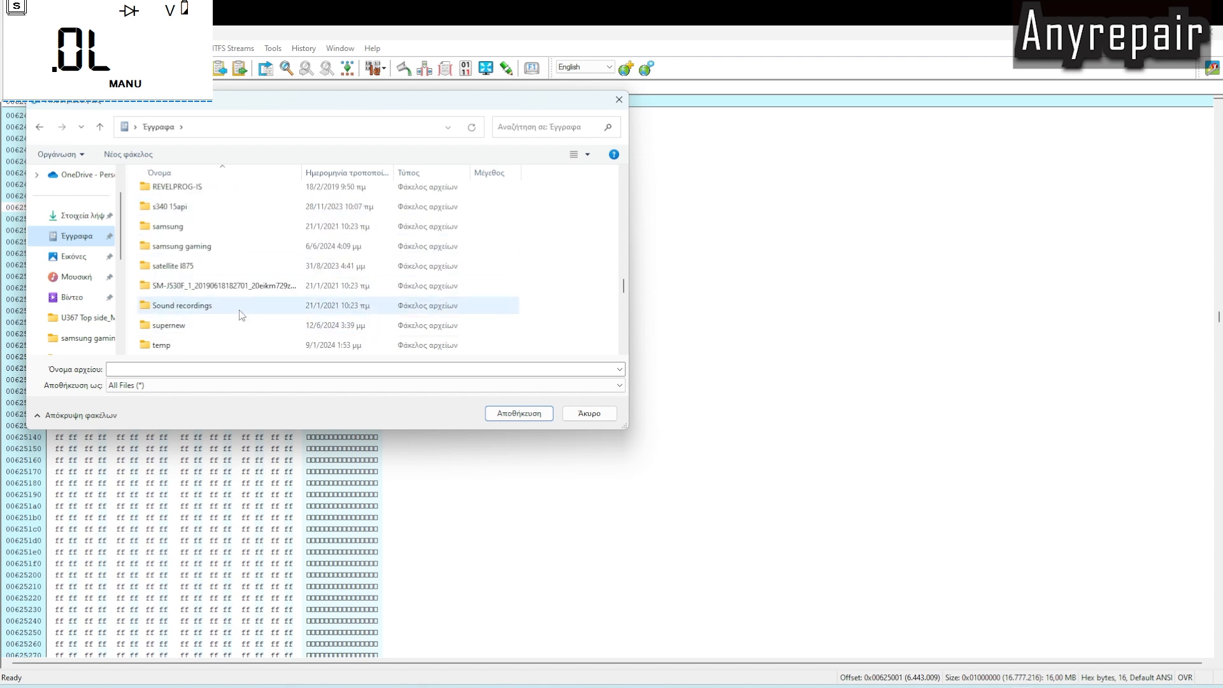
scroll("down", 3)
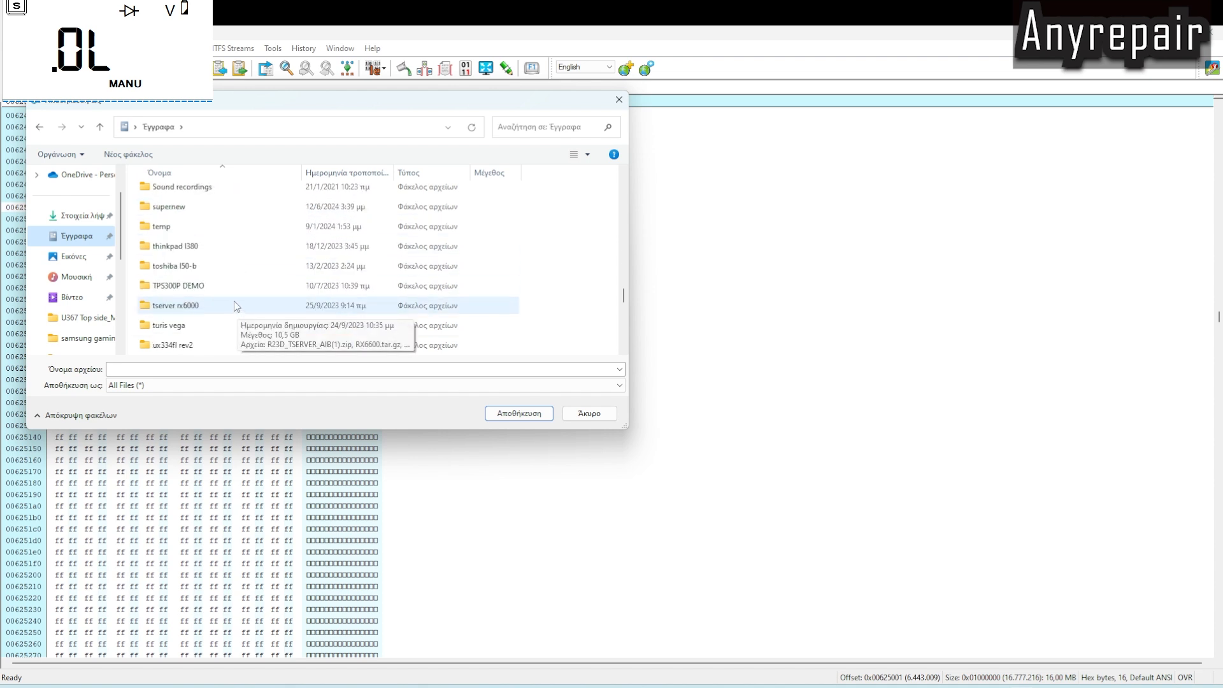
scroll("down", 3)
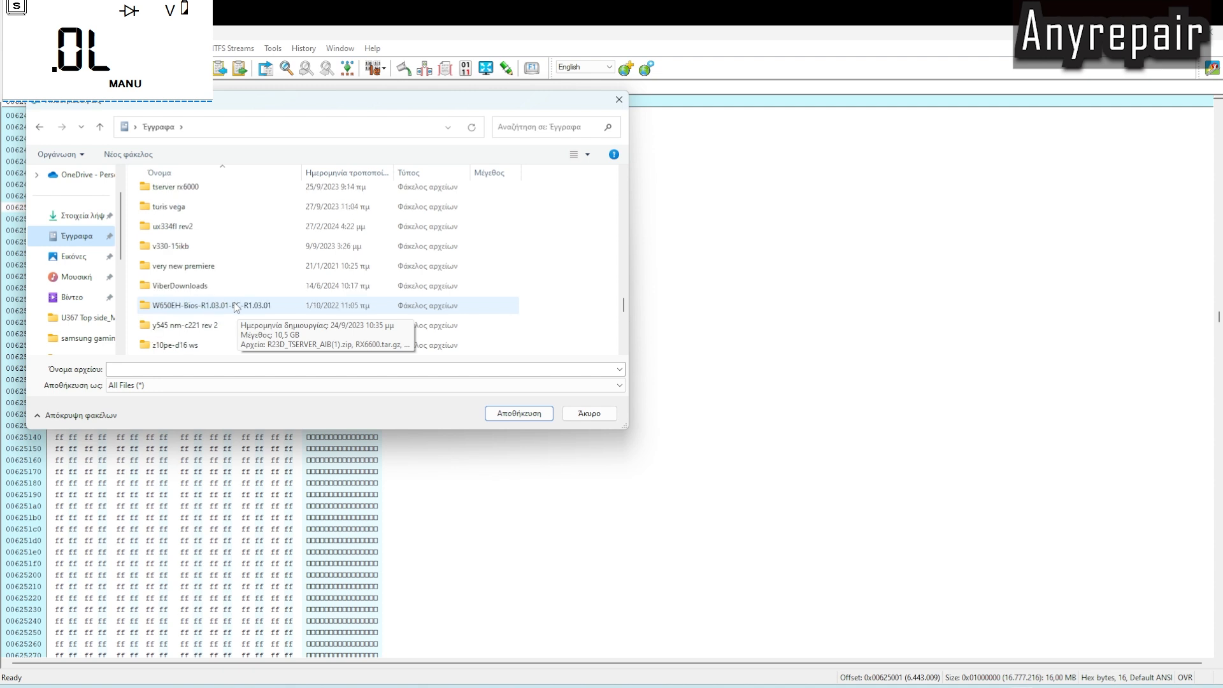
- Enter the lenovo ideapad 3 dm-d031 folder holding the original SVOD3 dump
scroll("up", 3)
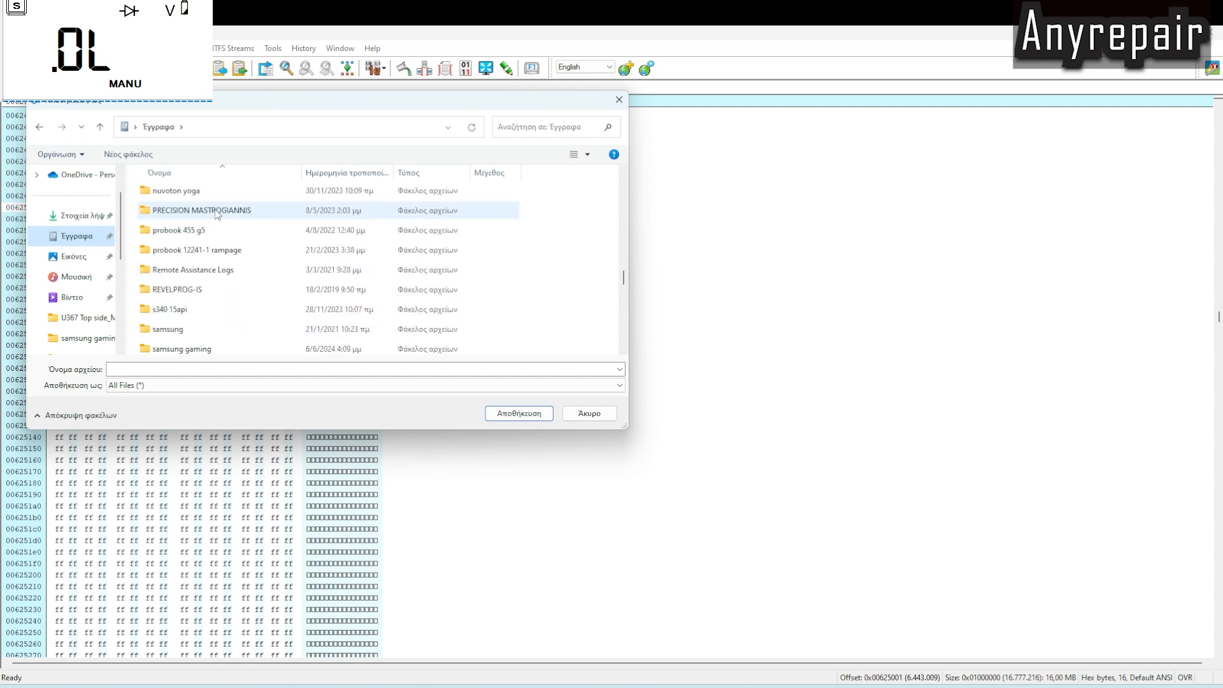
scroll("up", 3)
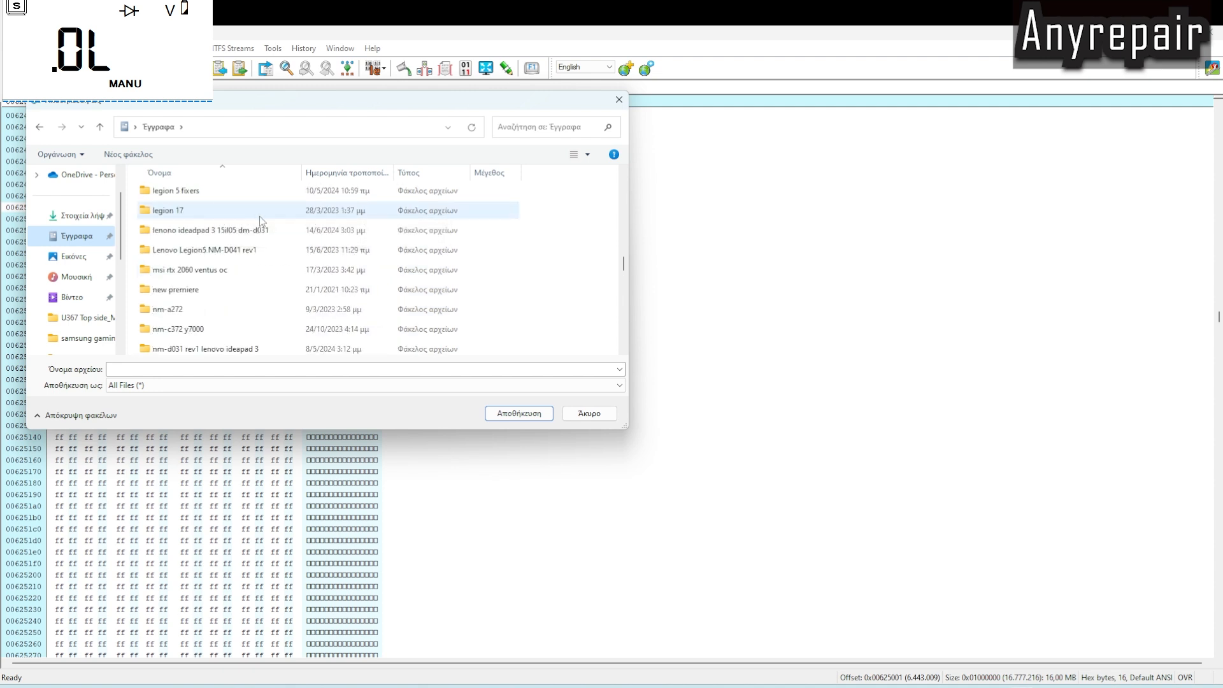
left_click(189, 269)
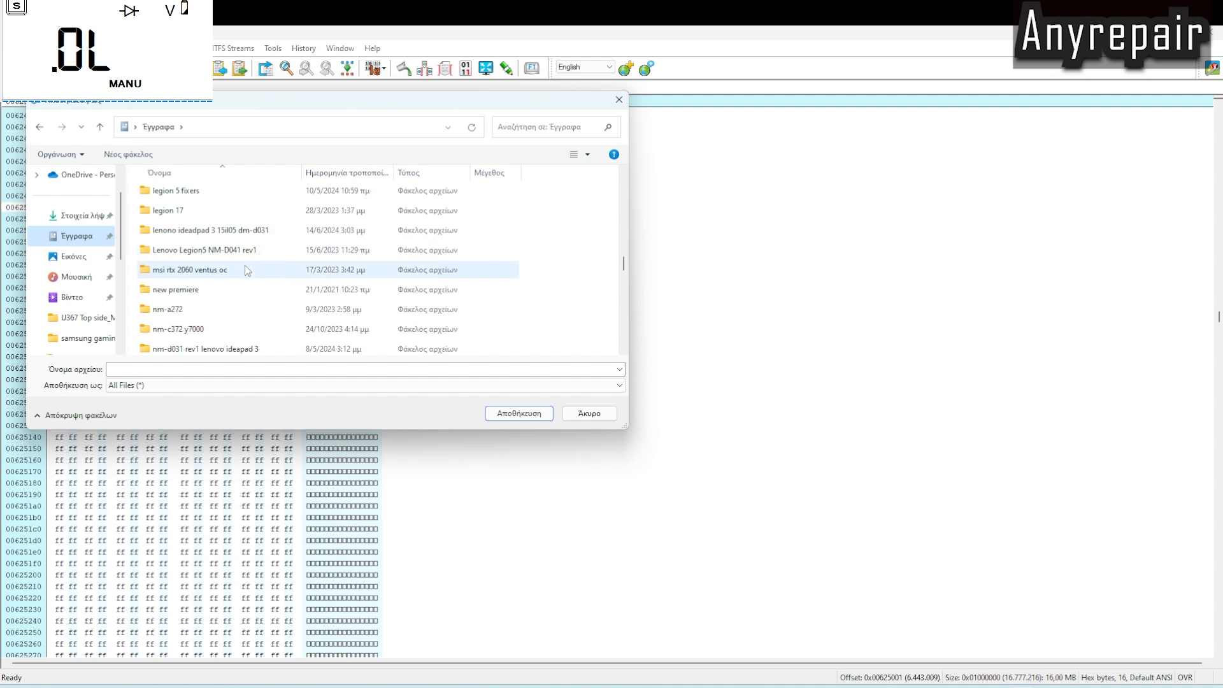
scroll("up", 3)
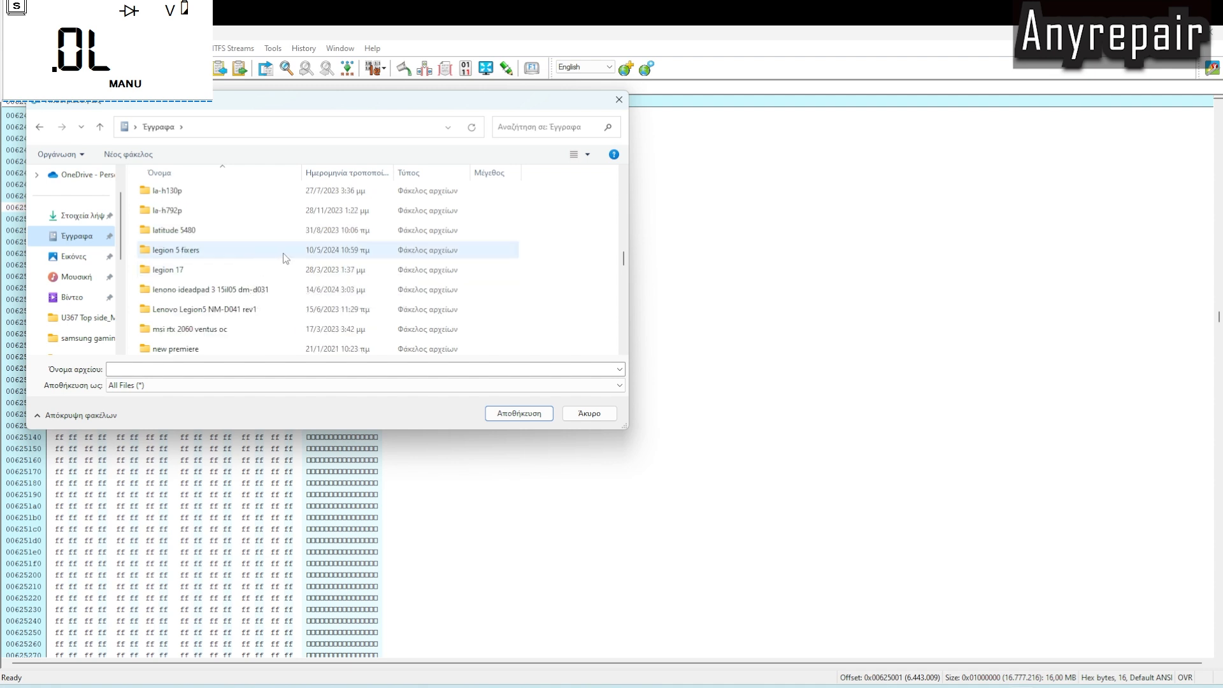
double_click(207, 289)
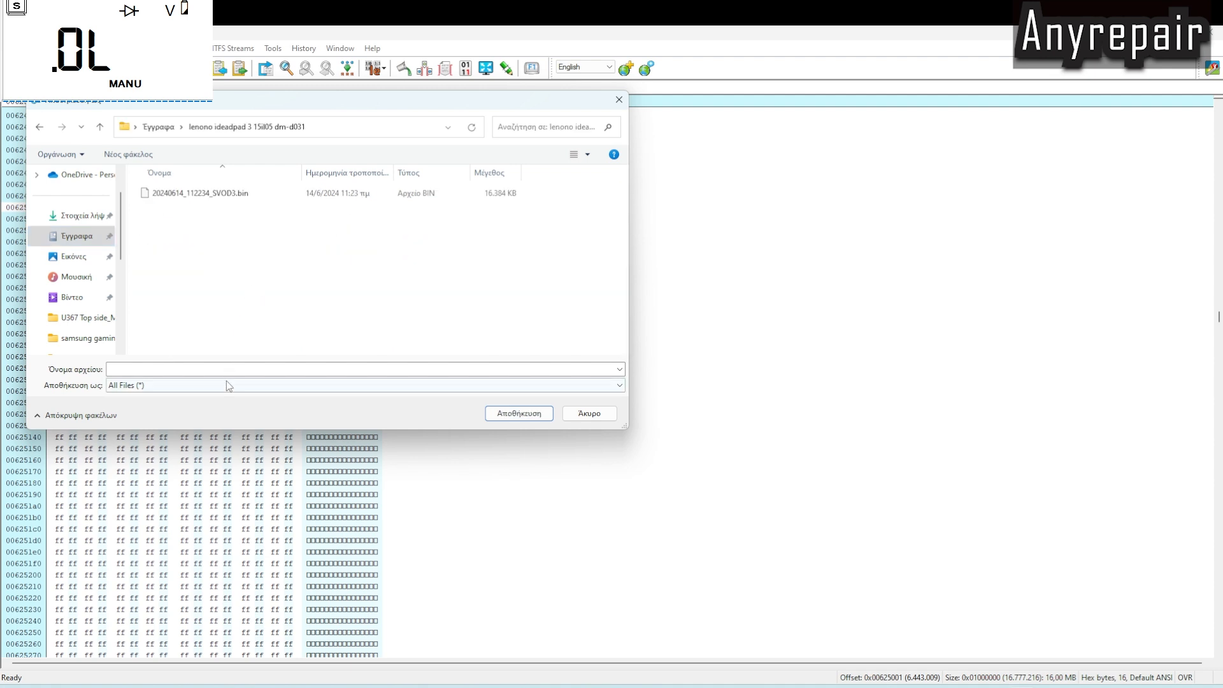
- Save the edited dump as 20240614_112234_SVOD3unpass.bin beside the original file
left_click(199, 192)
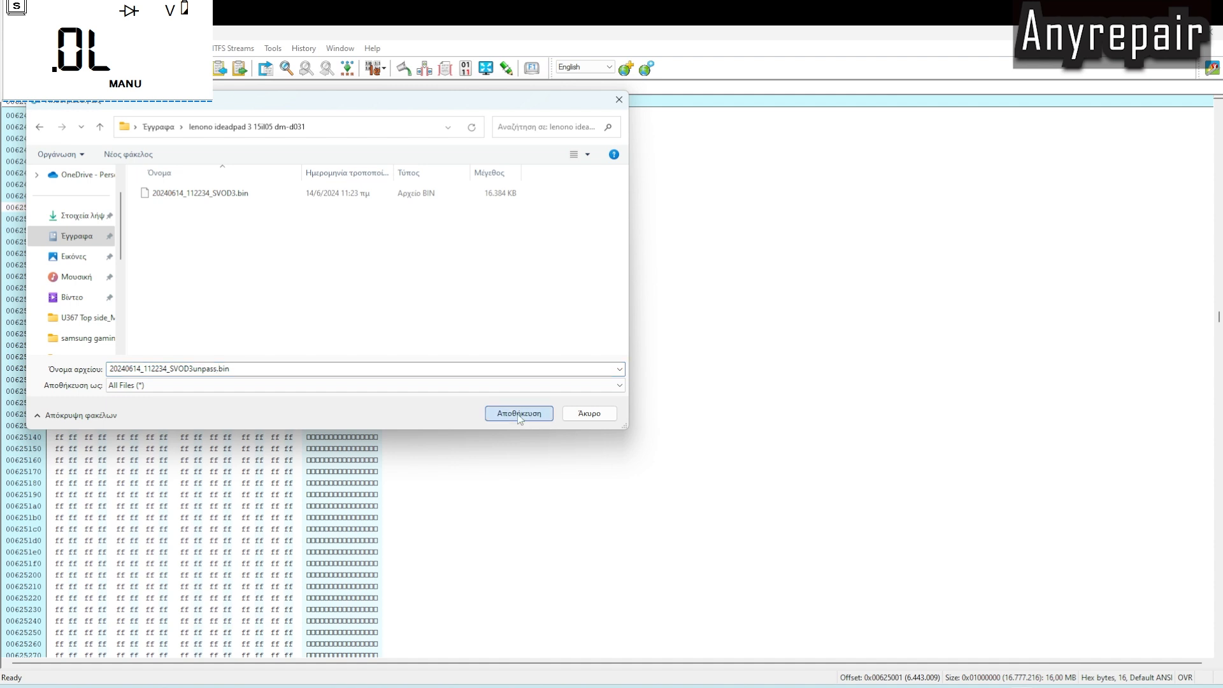
left_click(518, 412)
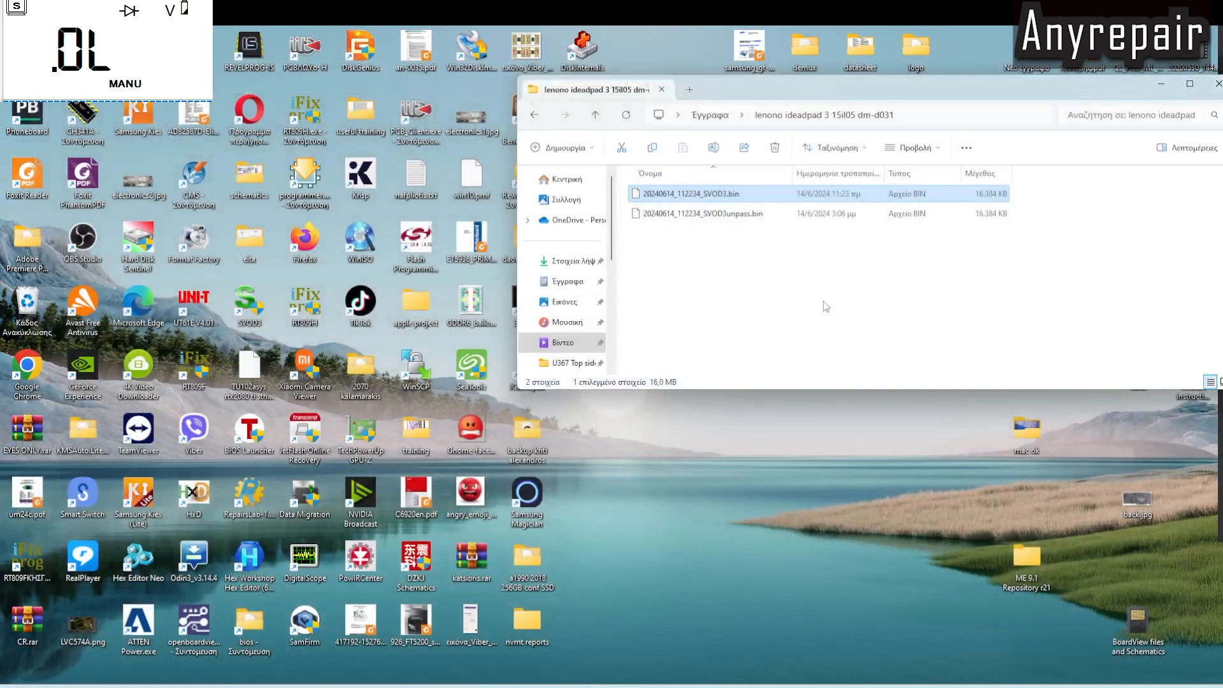
mouse_move(791, 95)
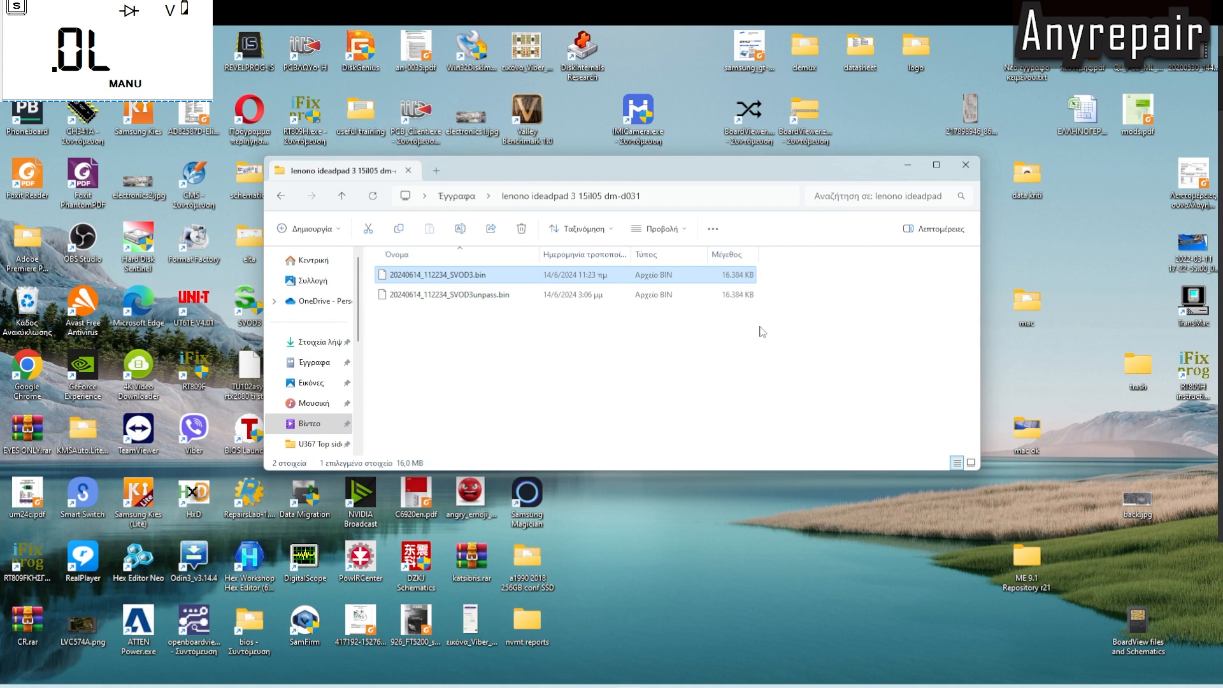
mouse_move(991, 543)
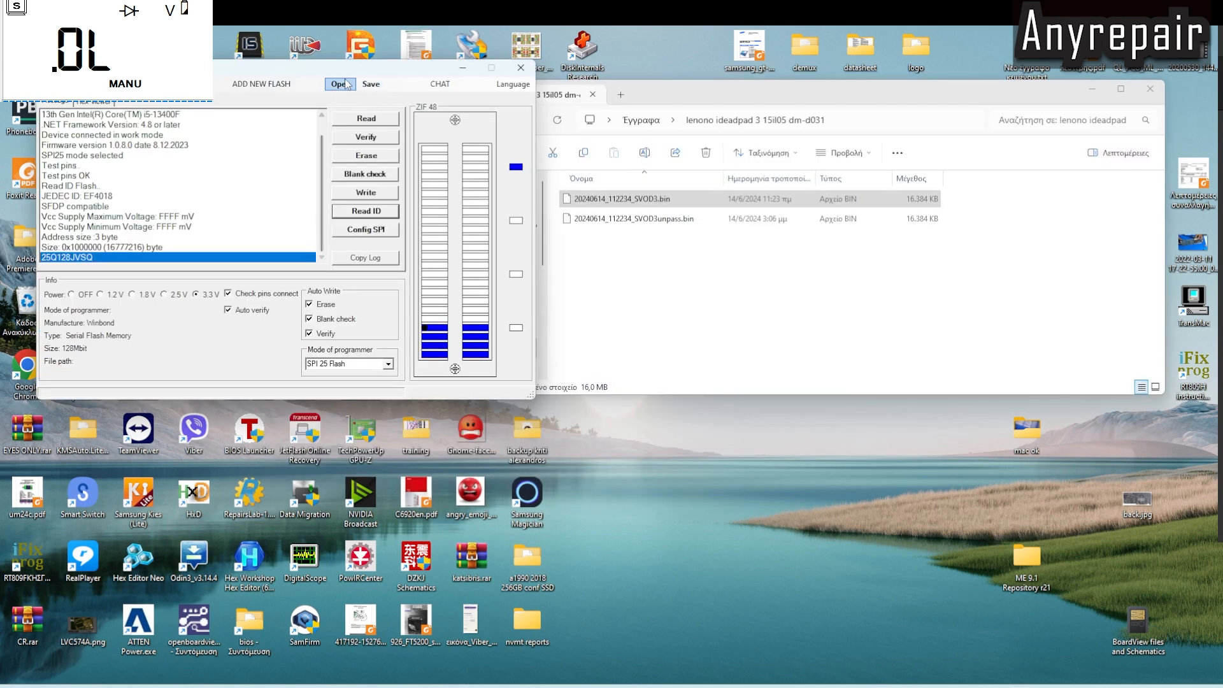
- Load 20240614_112234_SVOD3unpass.bin (16777216 bytes) into the SVOD programmer for the 25Q128JVSQ chip
left_click(340, 84)
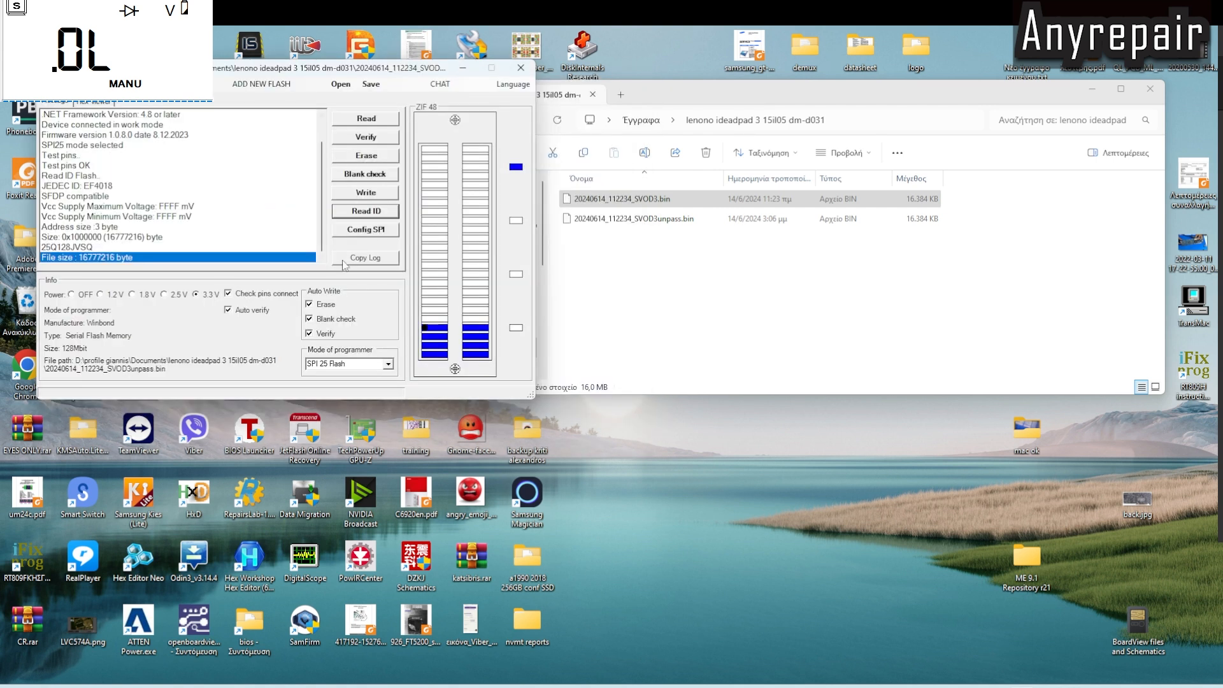